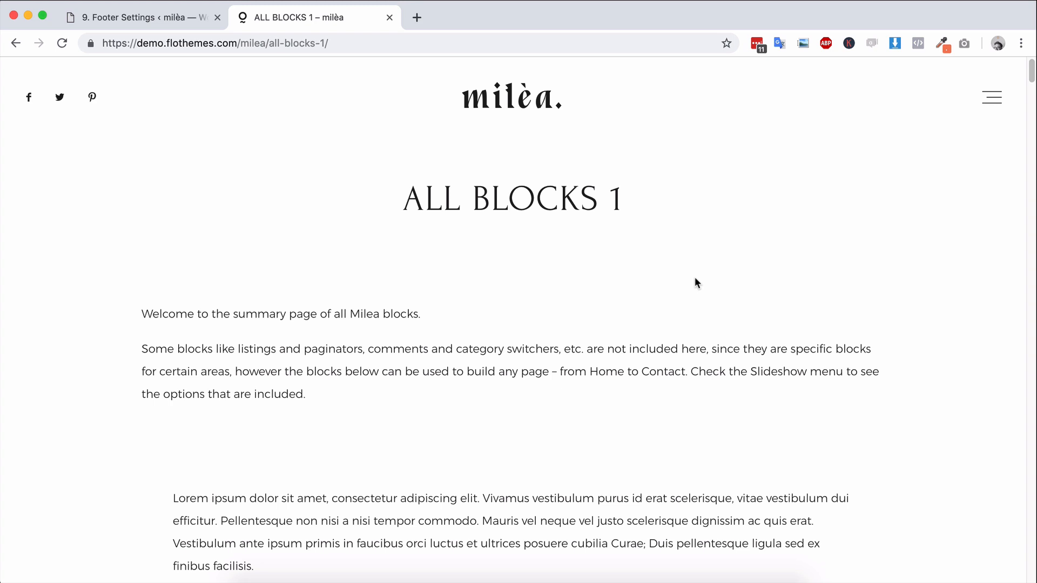
pyautogui.moveTo(676, 279)
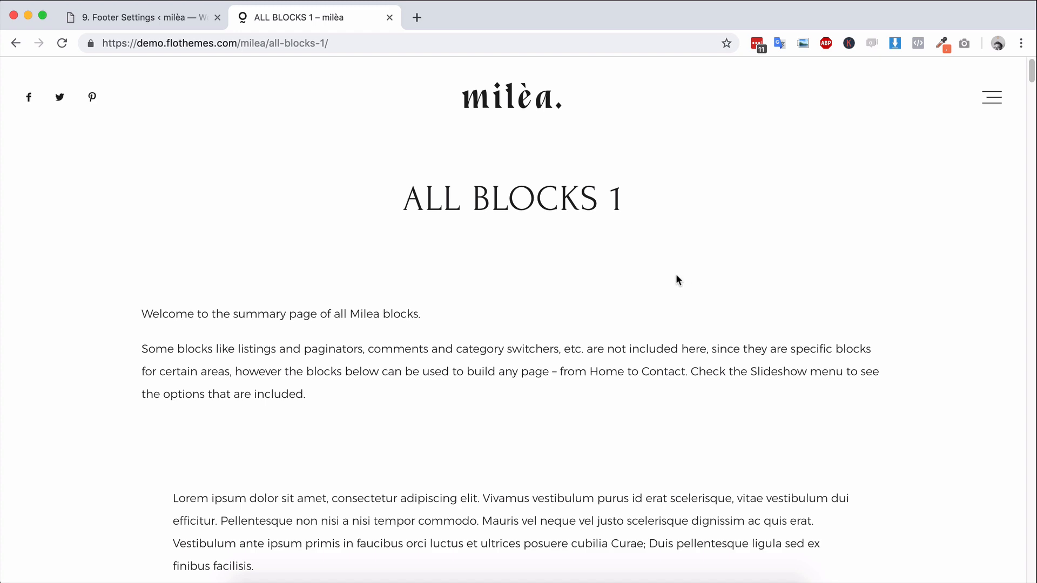
pyautogui.moveTo(676, 276)
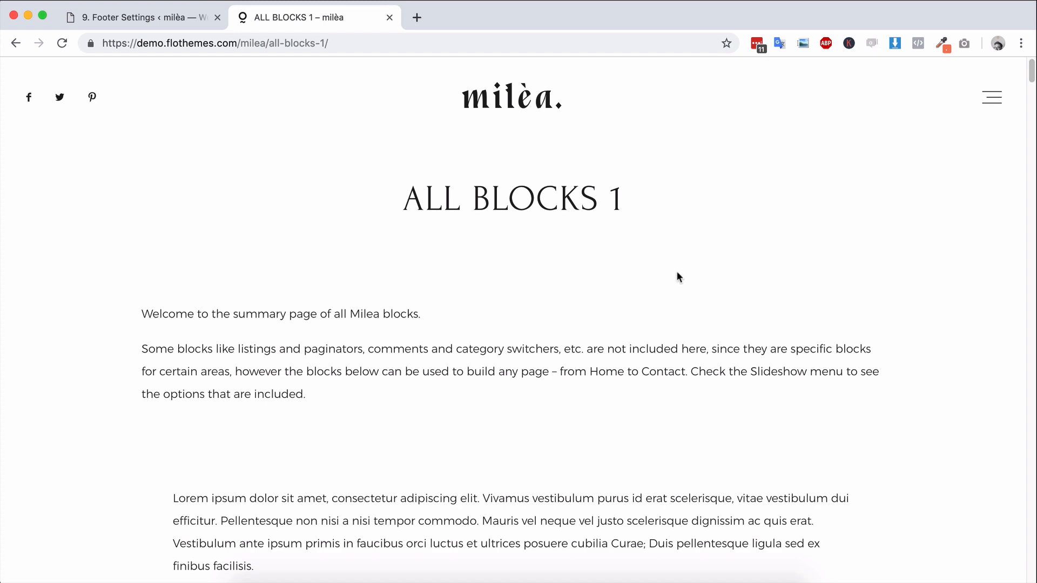
# Scroll down through the currently open demo page.
pyautogui.scroll(-3)
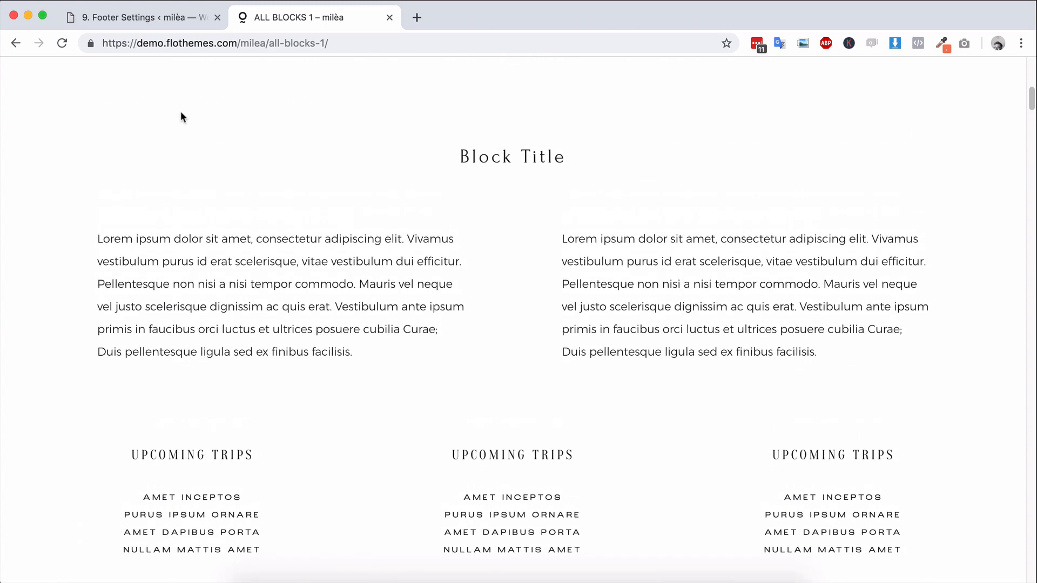
pyautogui.scroll(-3)
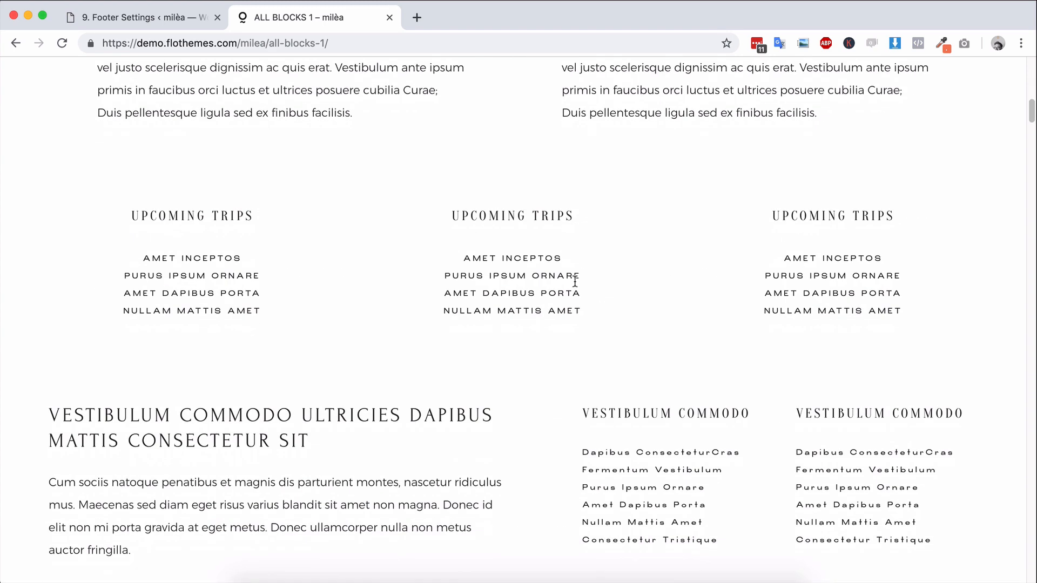
pyautogui.scroll(-3)
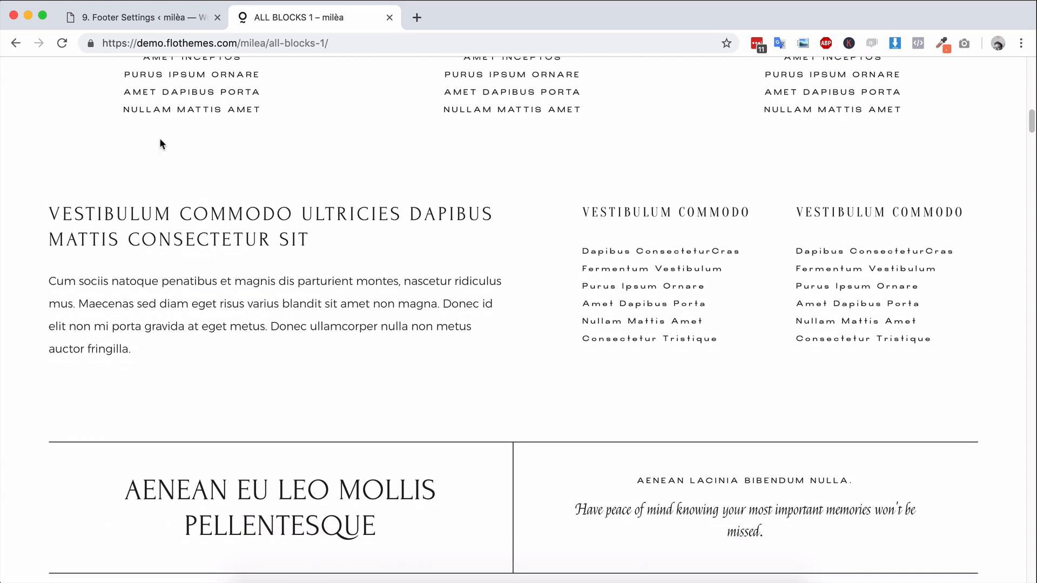
pyautogui.scroll(-3)
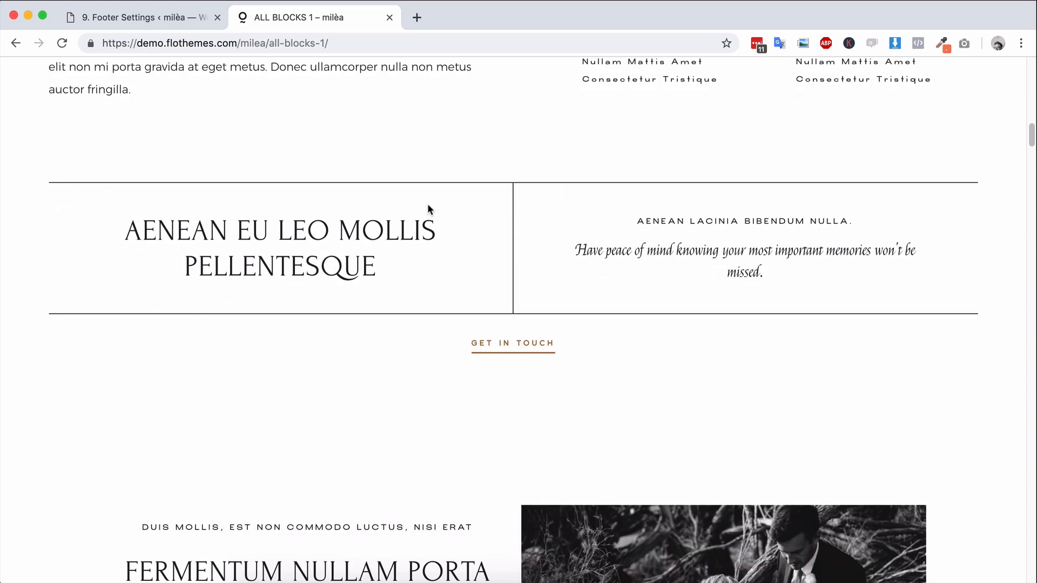
pyautogui.scroll(-3)
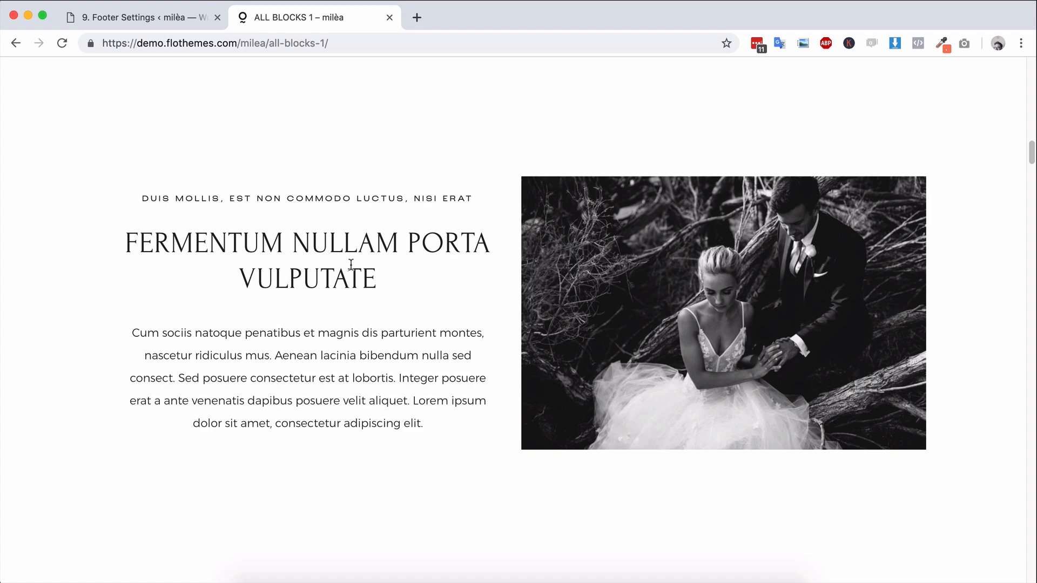
pyautogui.scroll(-3)
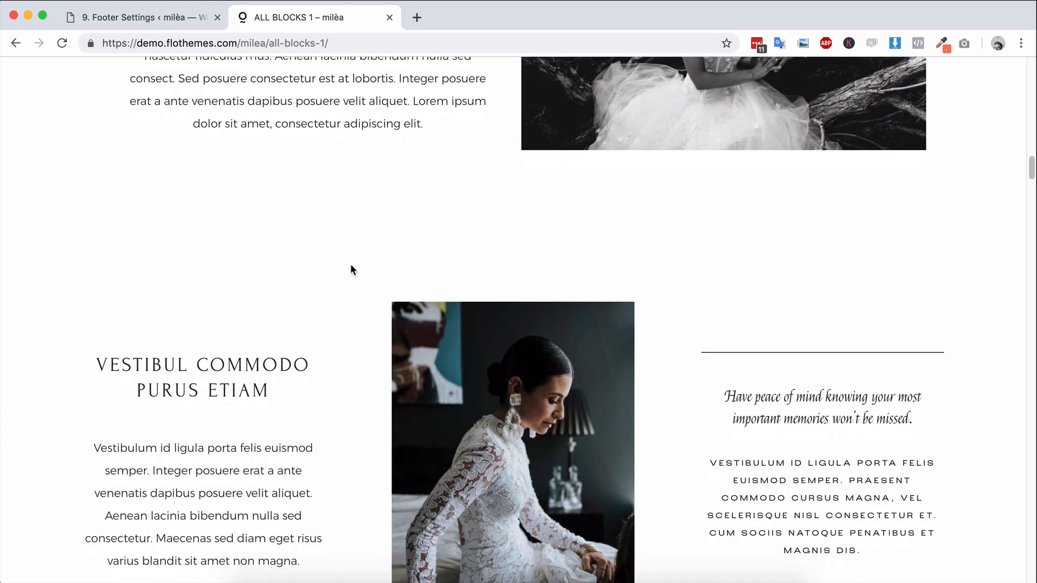
pyautogui.scroll(-3)
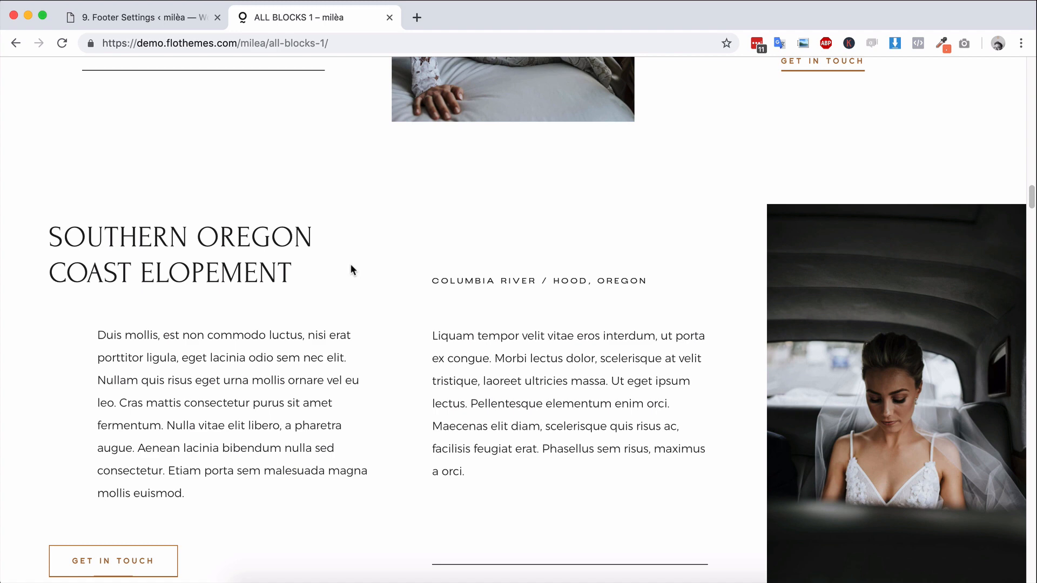
pyautogui.scroll(-3)
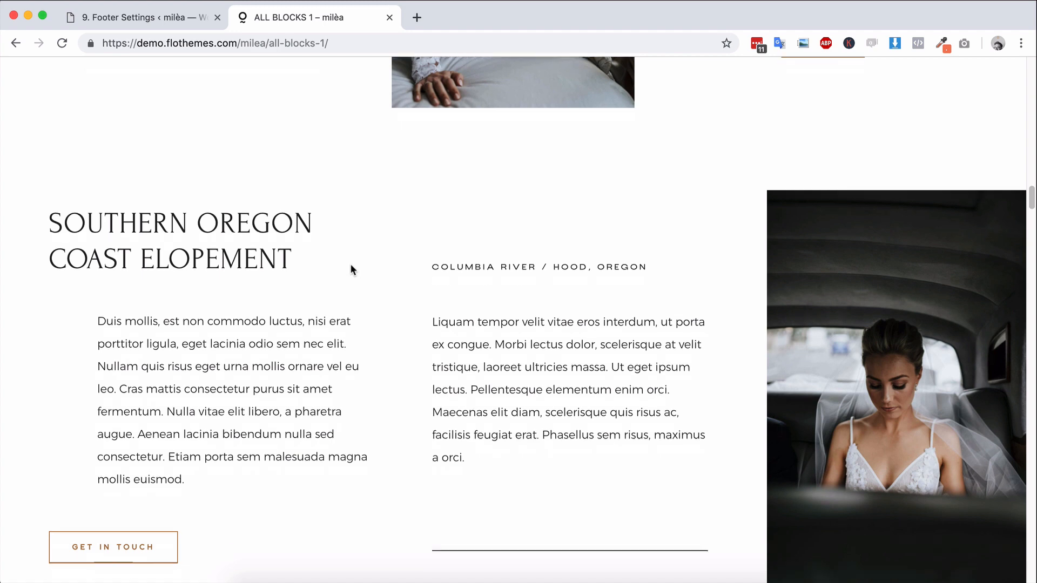
pyautogui.scroll(-3)
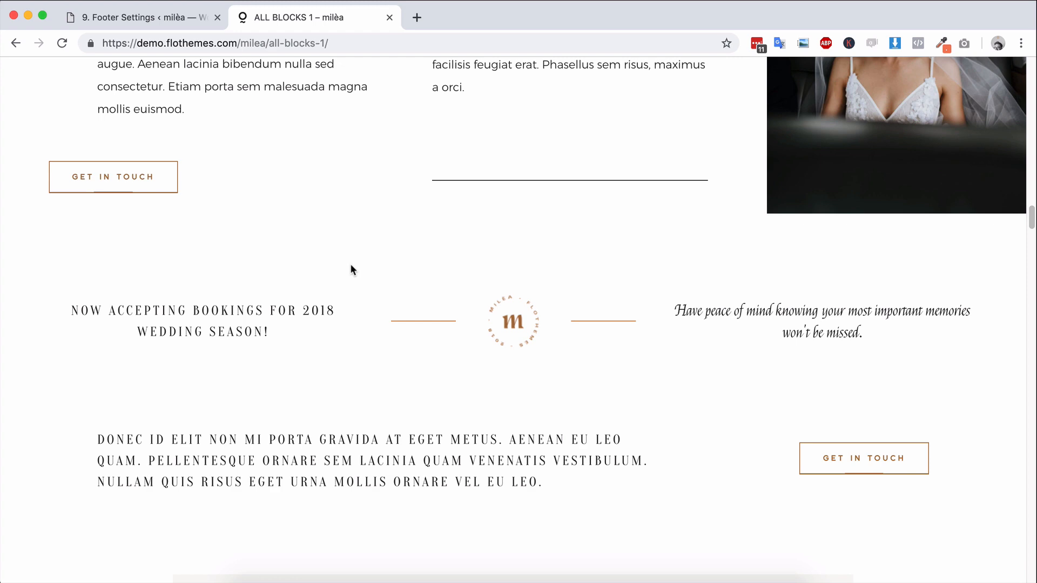
pyautogui.moveTo(1018, 225)
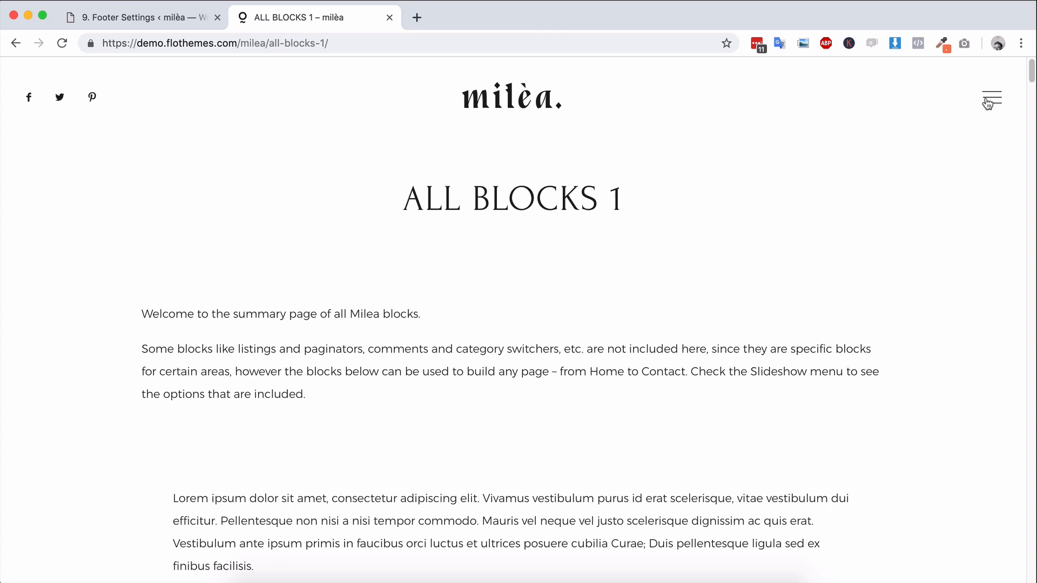
# Browse the About A demo page, then bring the Footer Settings tab forward.
pyautogui.click(989, 96)
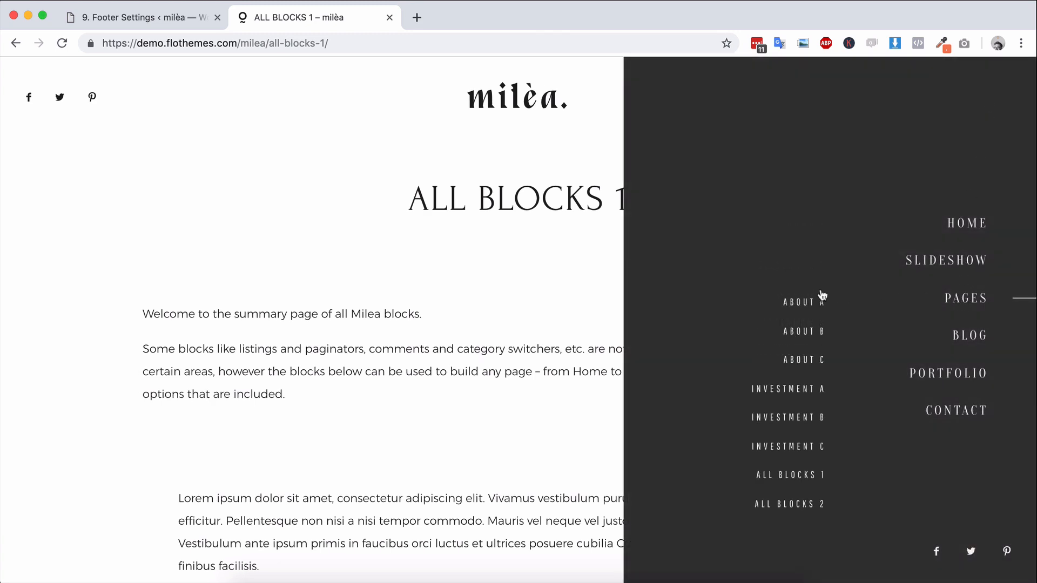
pyautogui.click(800, 302)
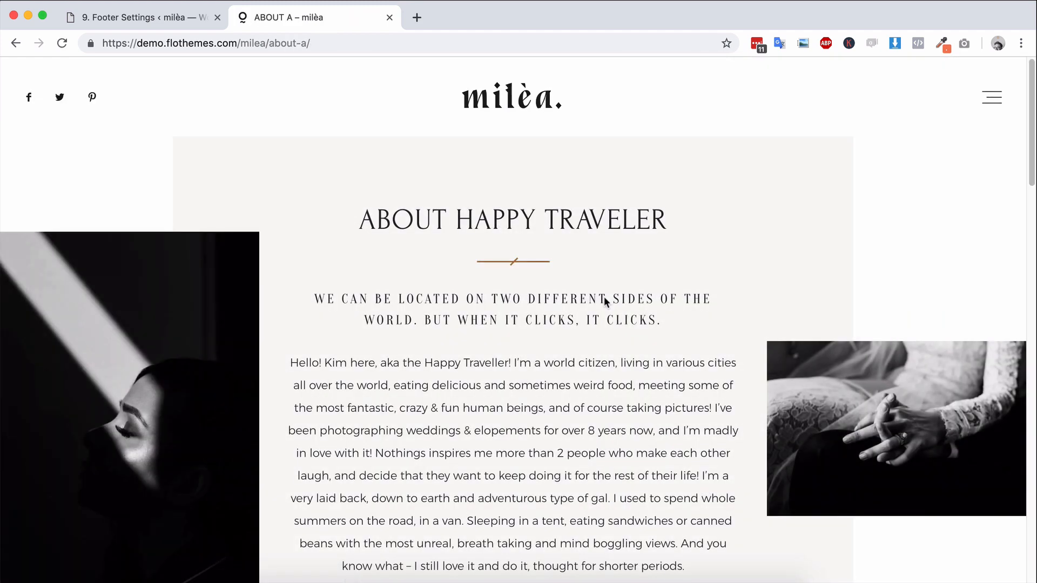
pyautogui.scroll(-3)
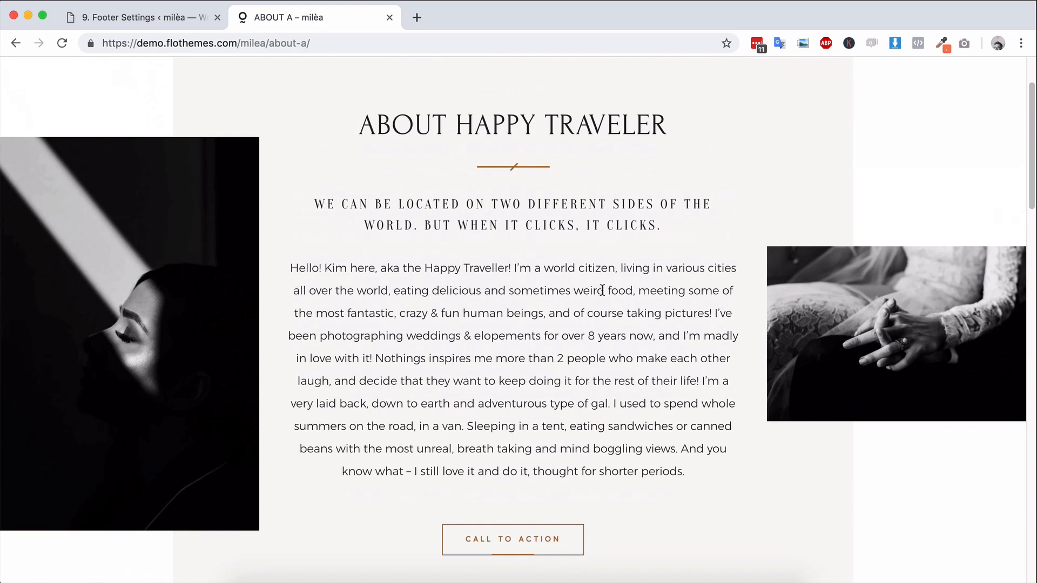
pyautogui.scroll(-3)
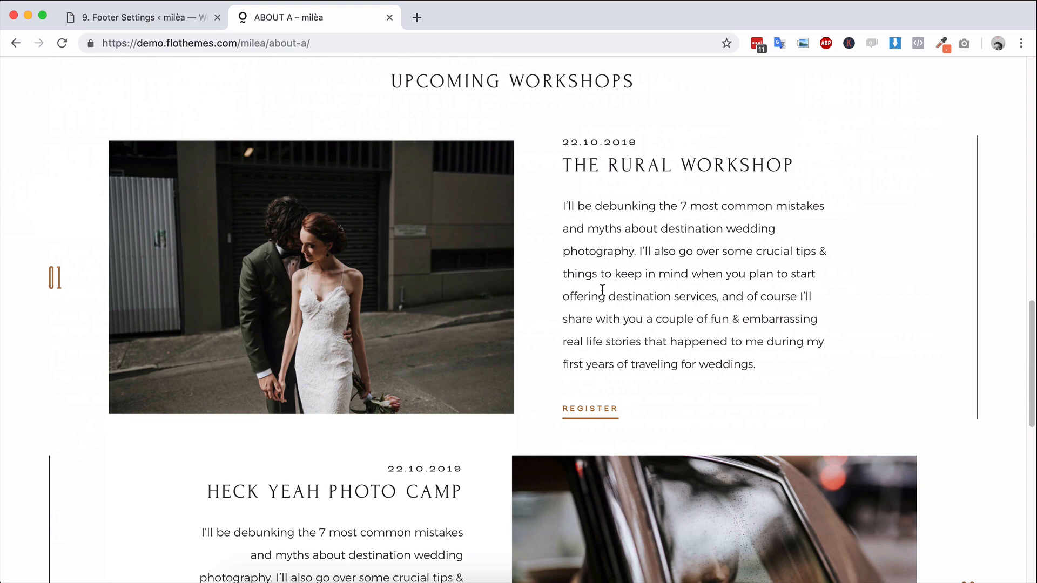
pyautogui.scroll(-3)
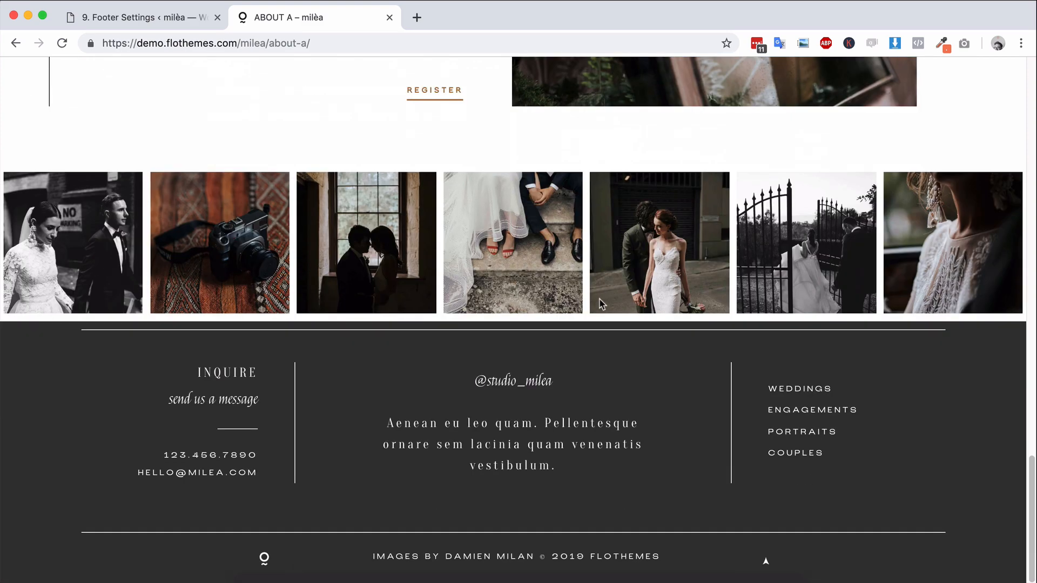
pyautogui.scroll(3)
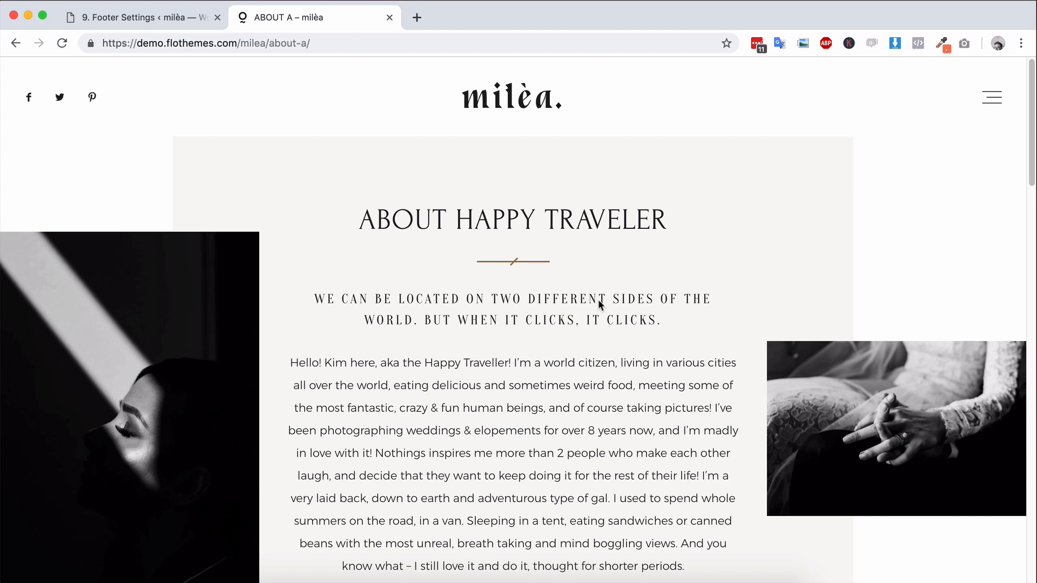
pyautogui.scroll(-3)
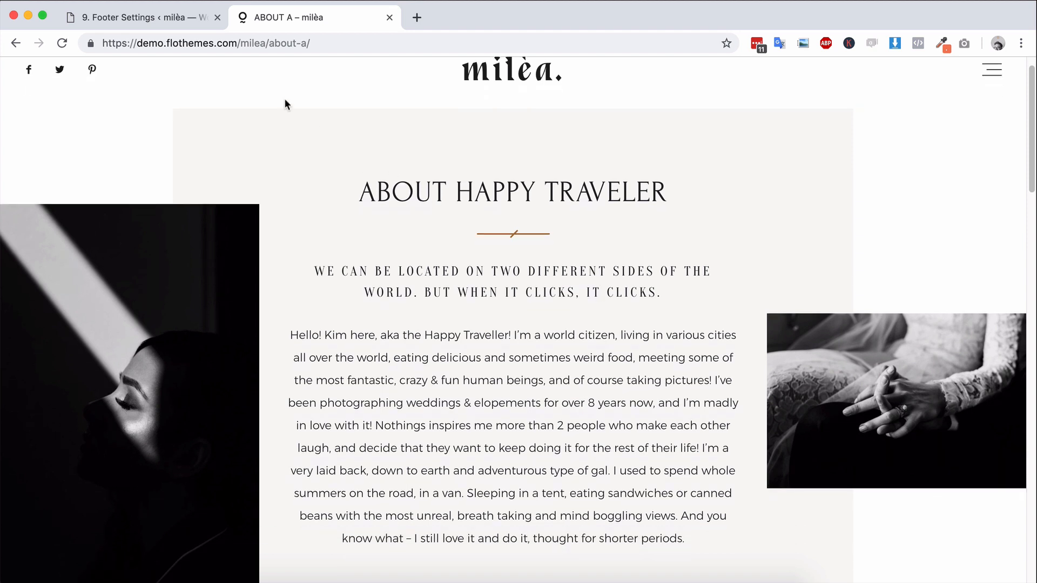
pyautogui.click(141, 17)
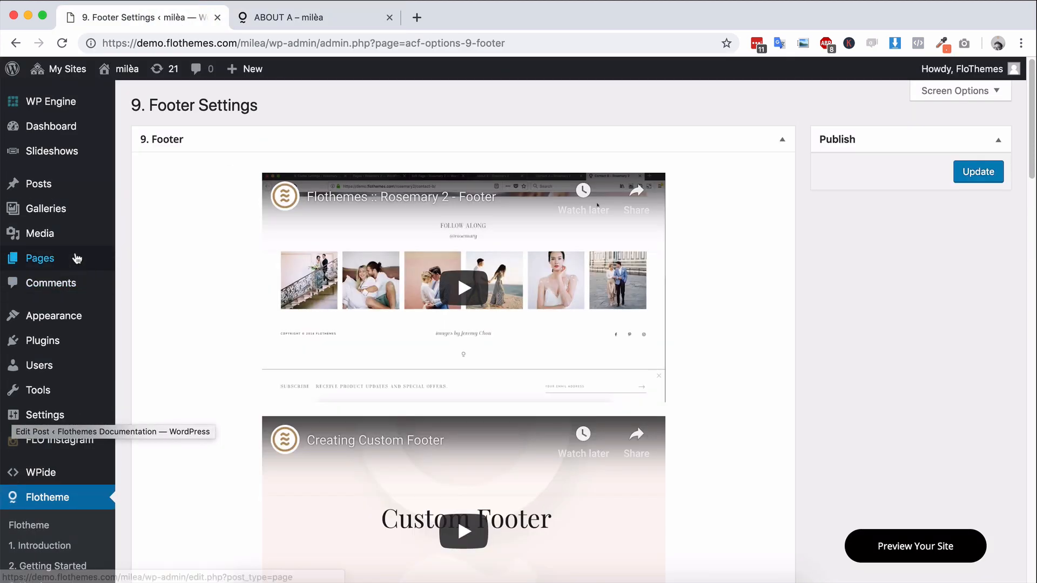
# Open the HOME A page for editing from the All Pages list.
pyautogui.click(40, 258)
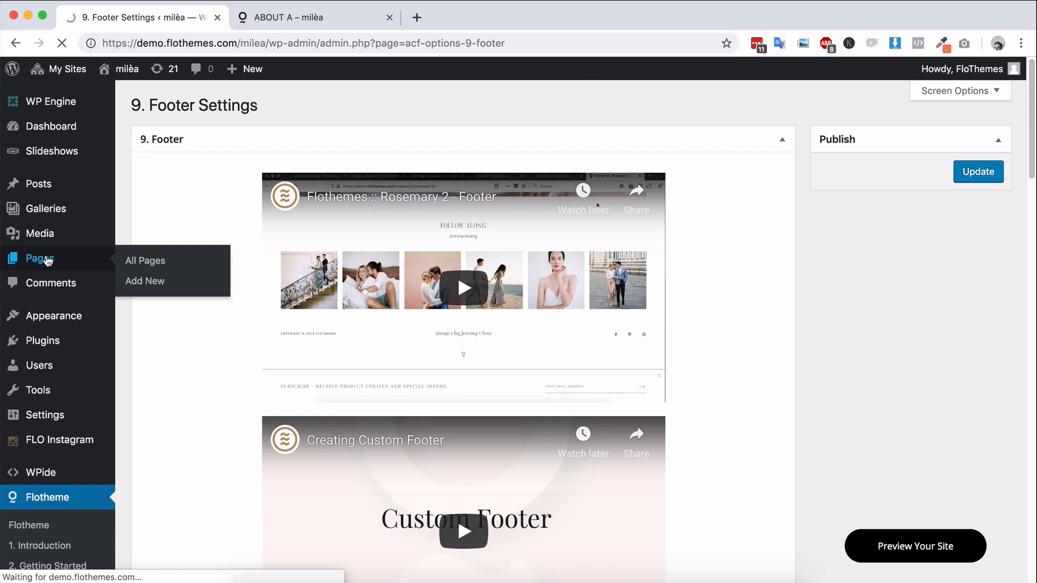
pyautogui.click(145, 261)
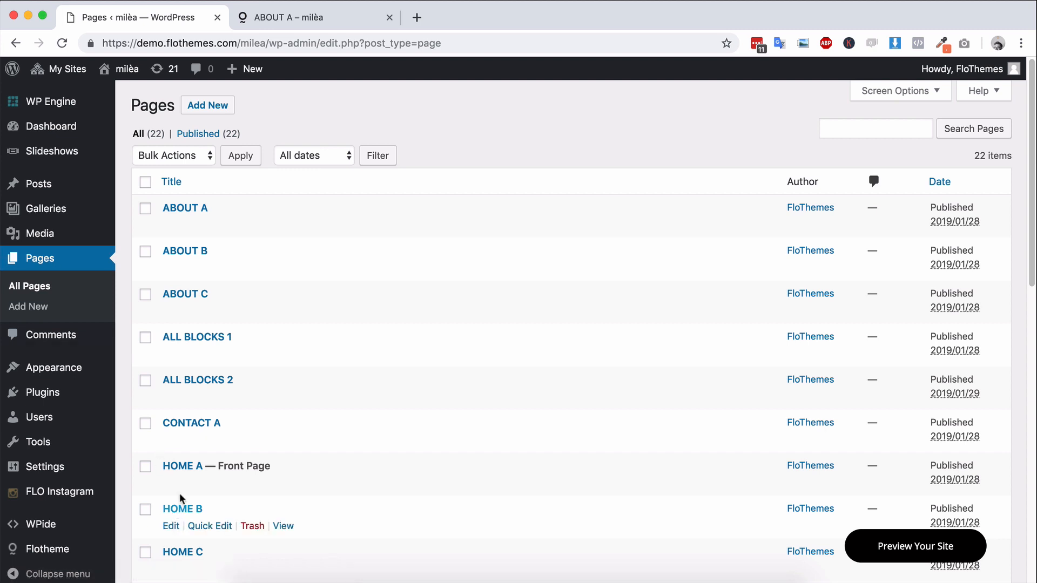
pyautogui.click(182, 466)
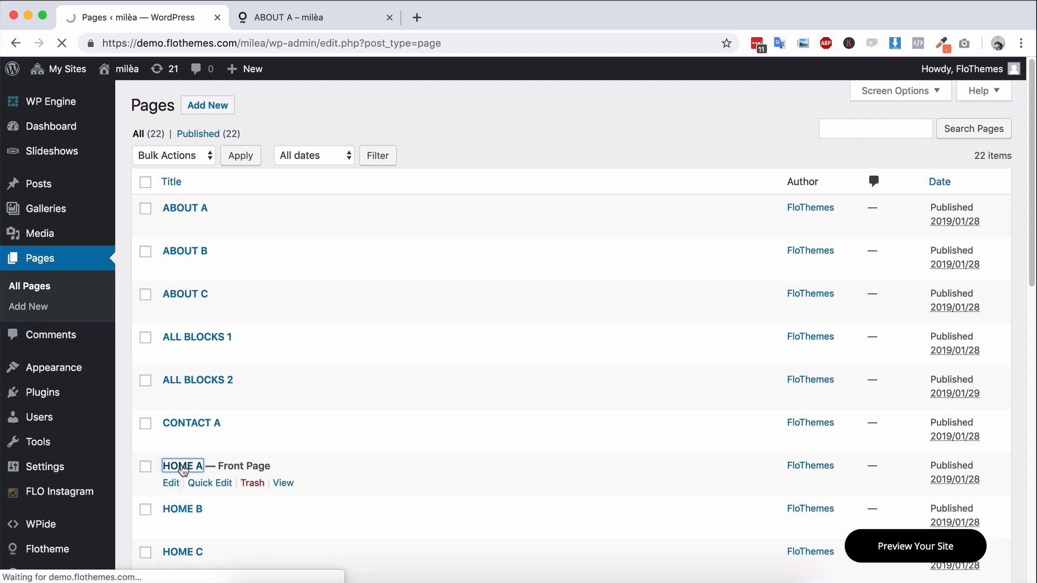
pyautogui.click(183, 466)
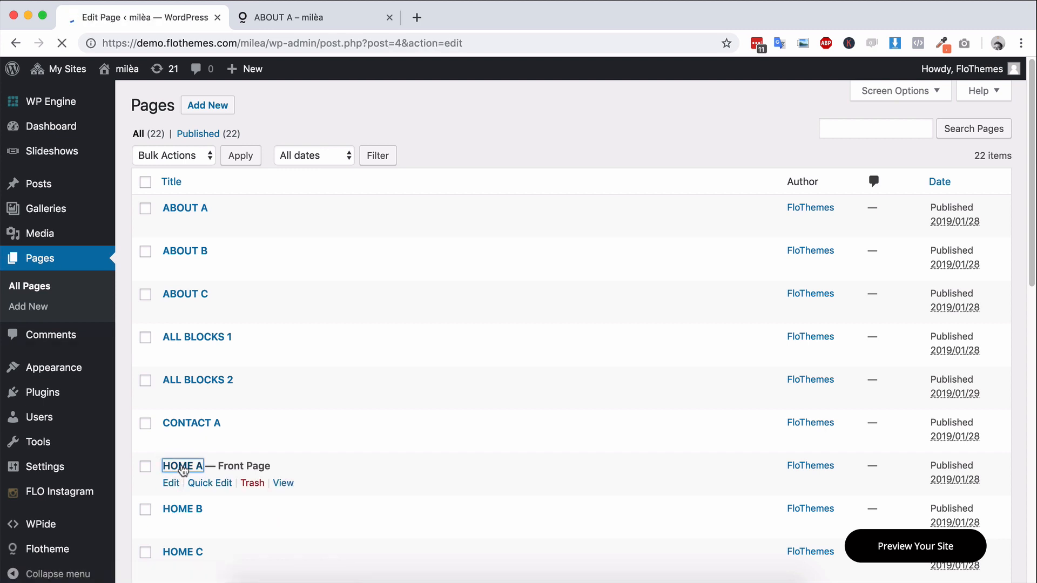
pyautogui.click(182, 466)
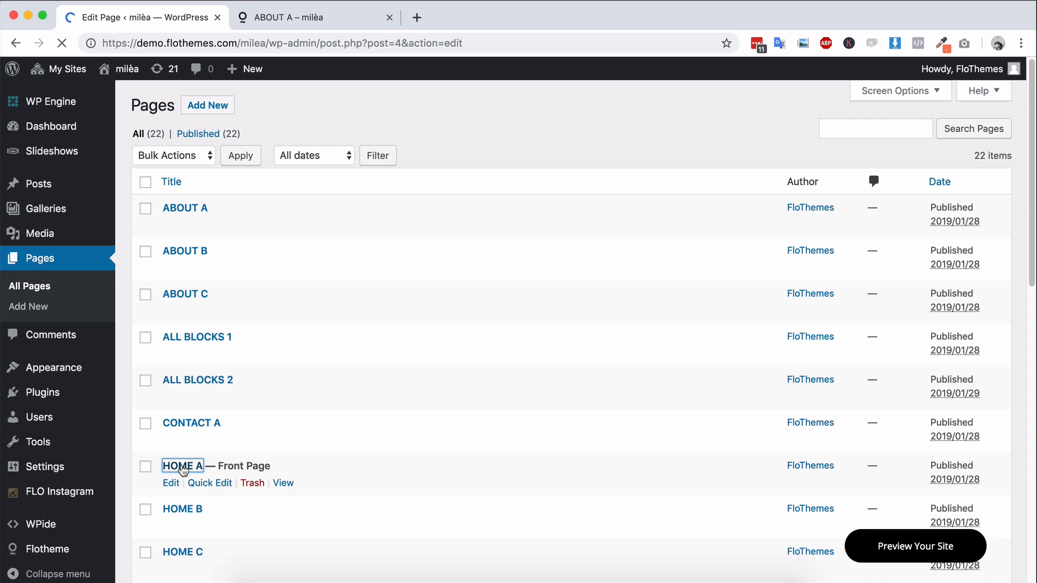
pyautogui.click(182, 465)
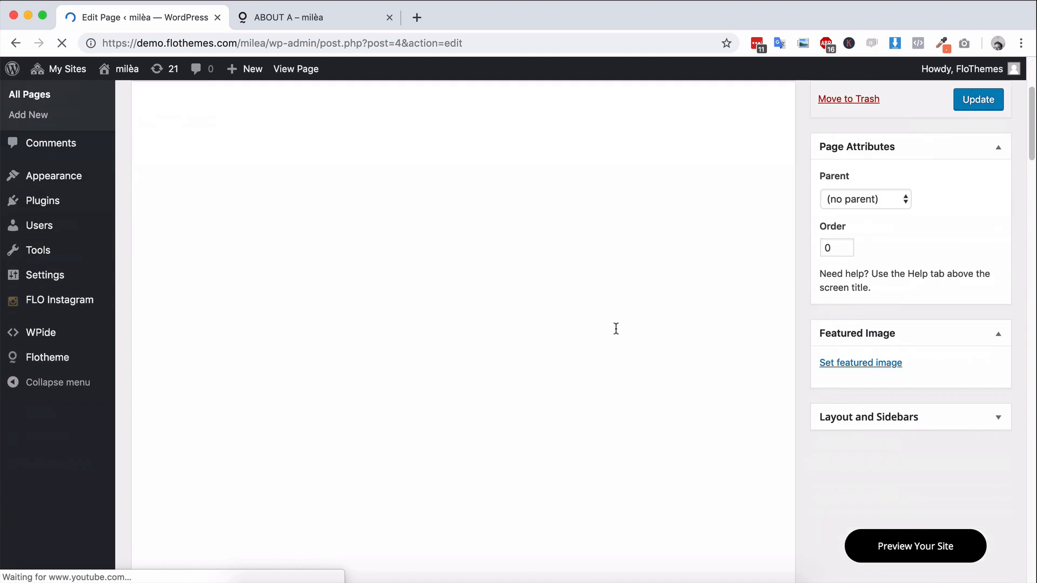
pyautogui.scroll(-3)
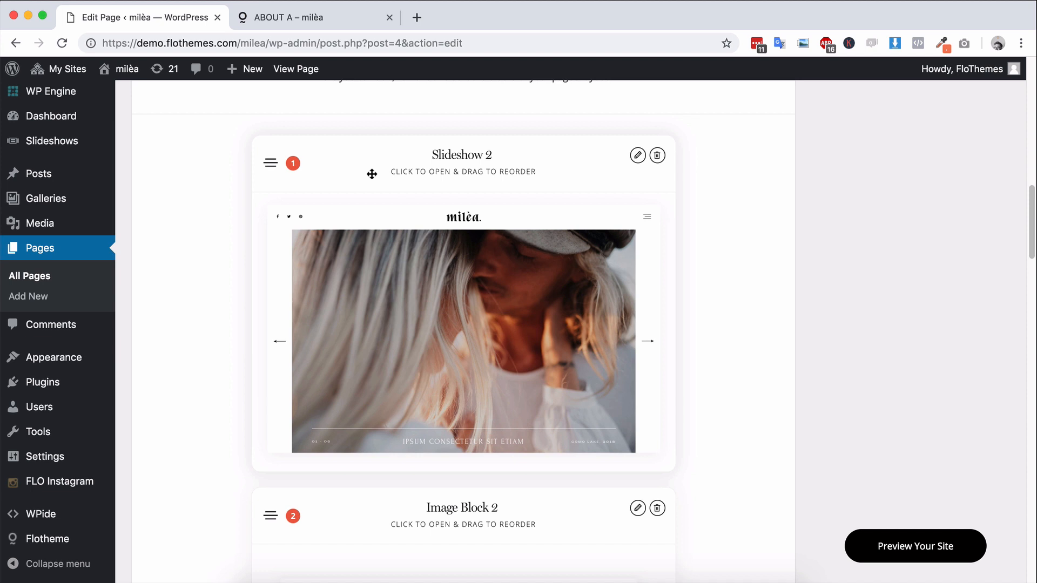
pyautogui.scroll(-3)
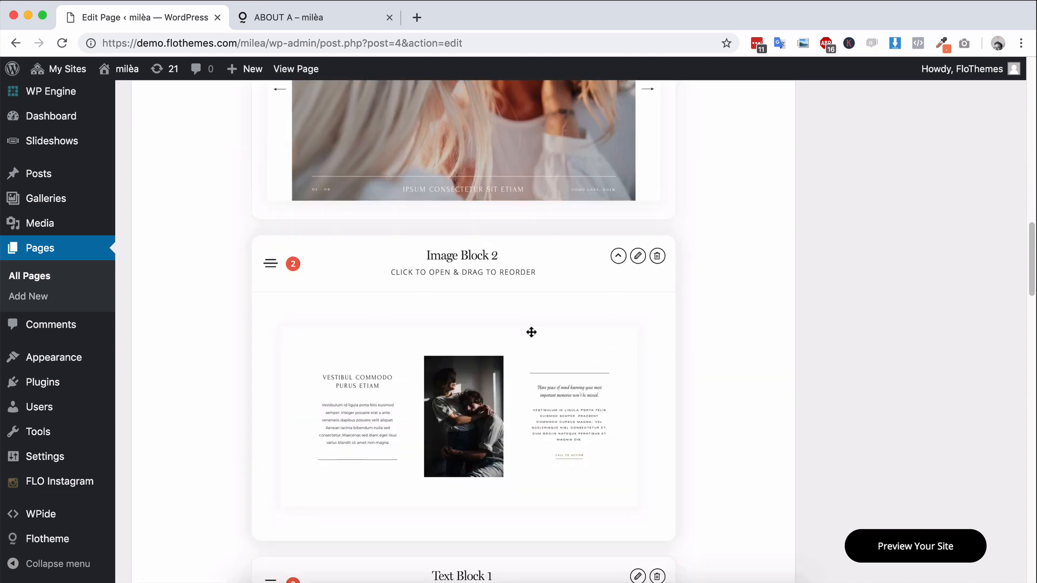
pyautogui.scroll(-3)
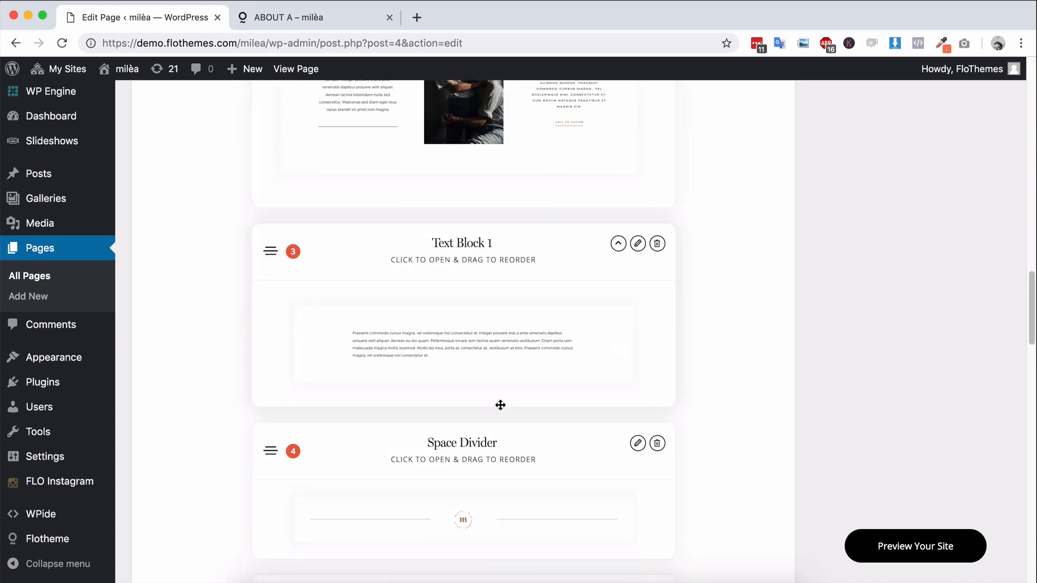
pyautogui.scroll(-3)
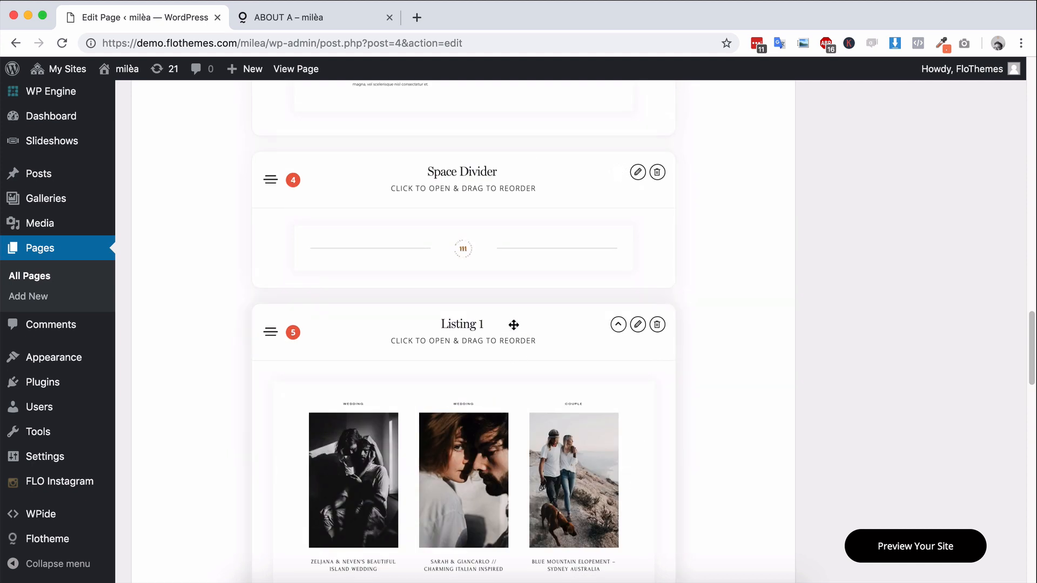
pyautogui.scroll(-3)
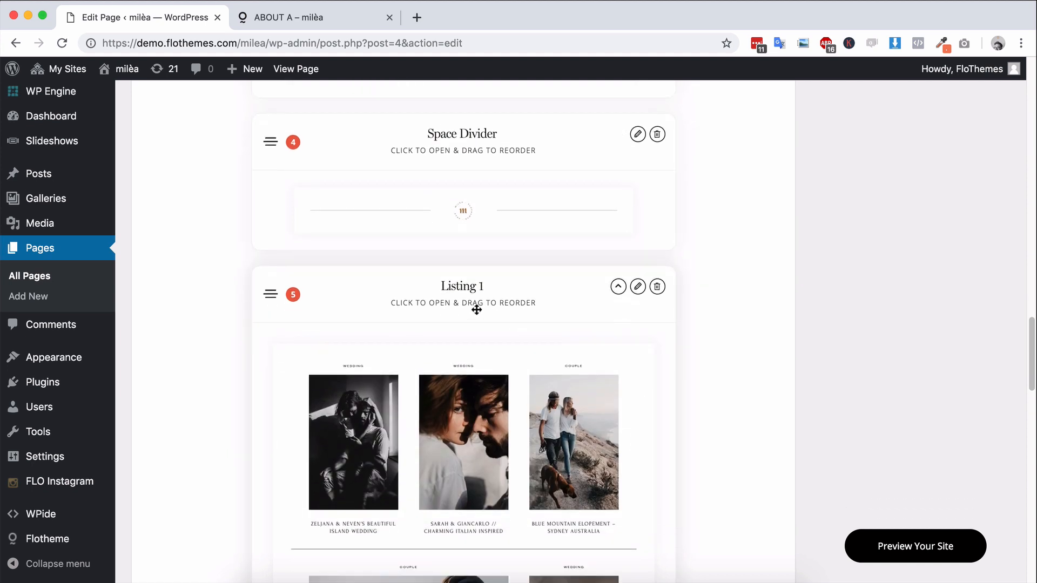
pyautogui.moveTo(506, 403)
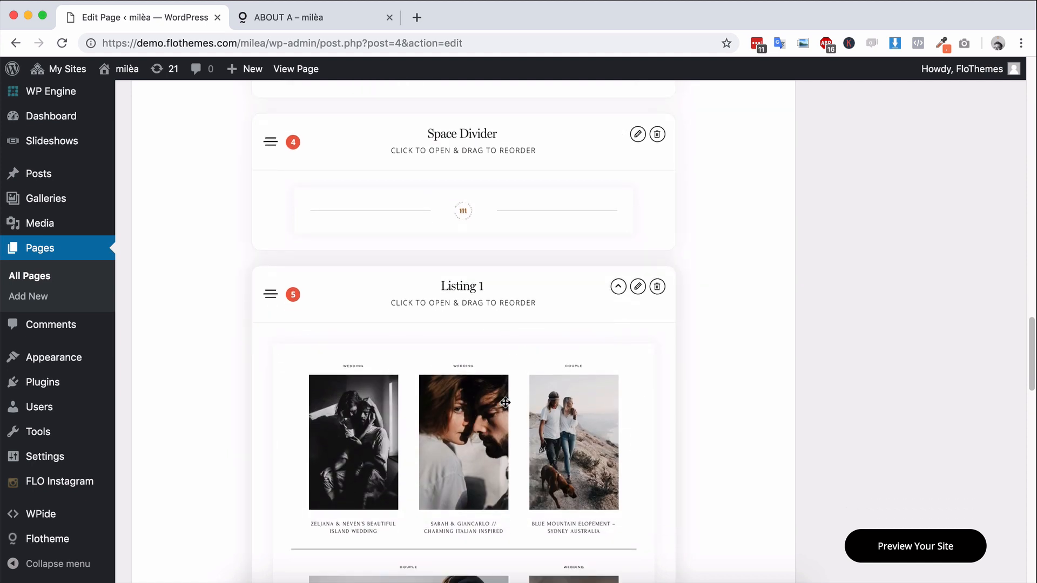
pyautogui.scroll(-3)
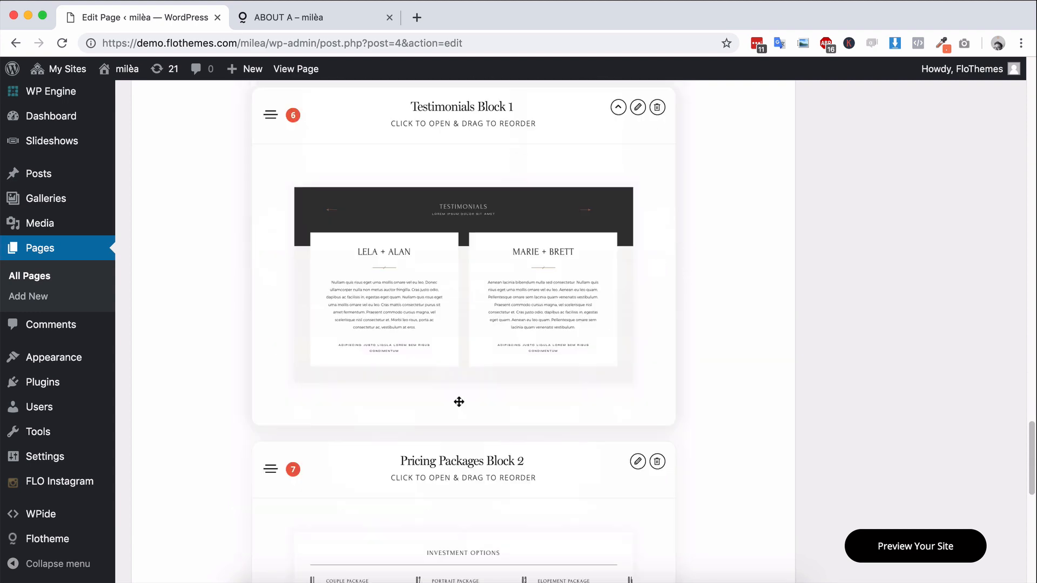
pyautogui.scroll(-3)
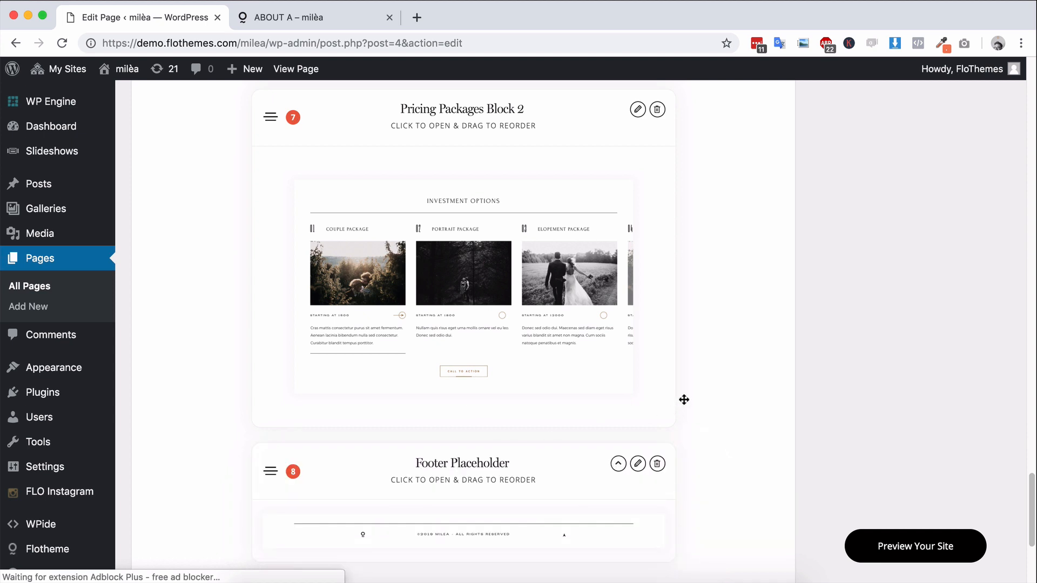
pyautogui.scroll(-3)
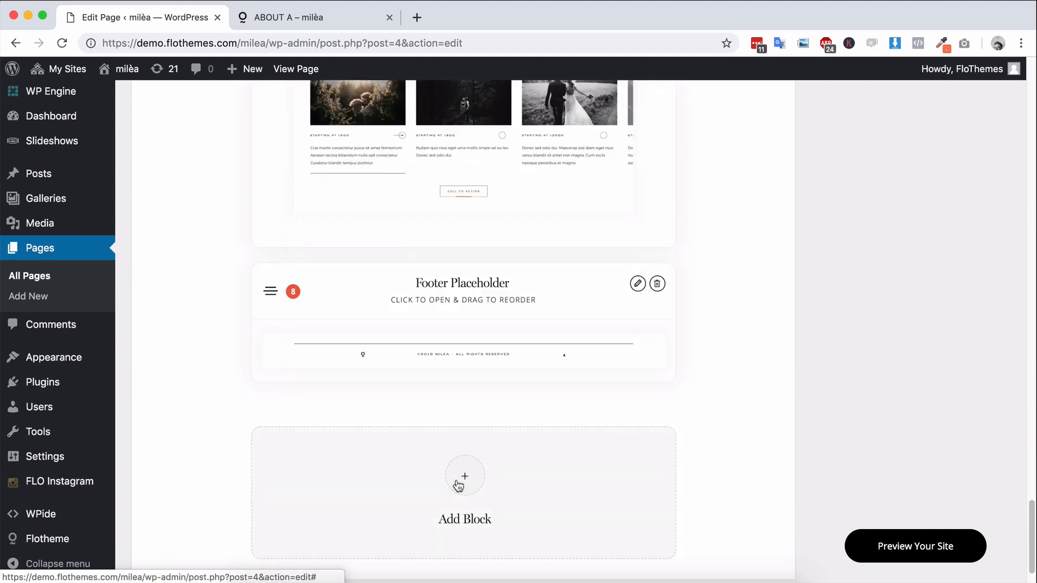
pyautogui.click(465, 476)
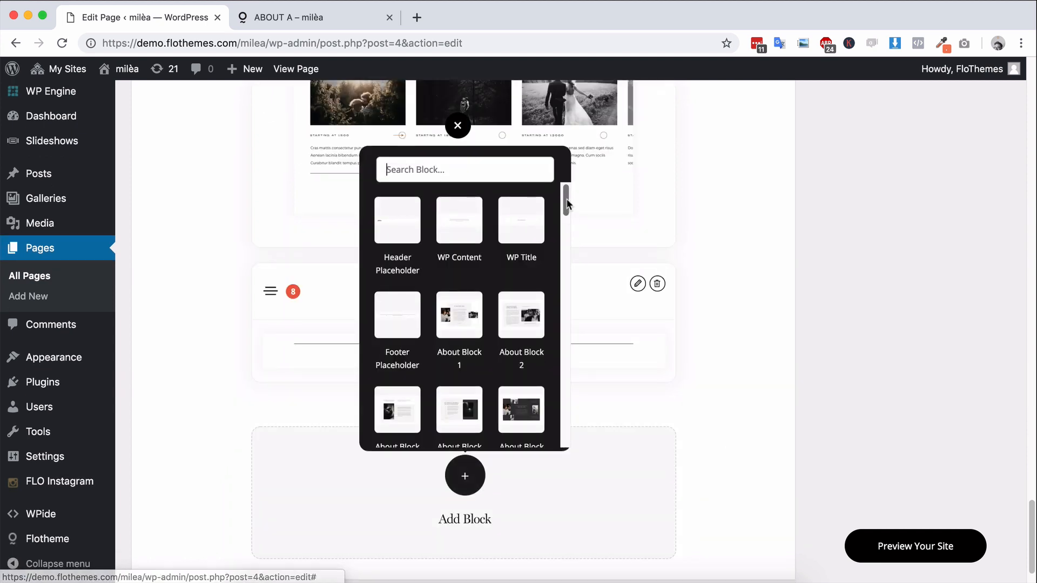
pyautogui.scroll(-3)
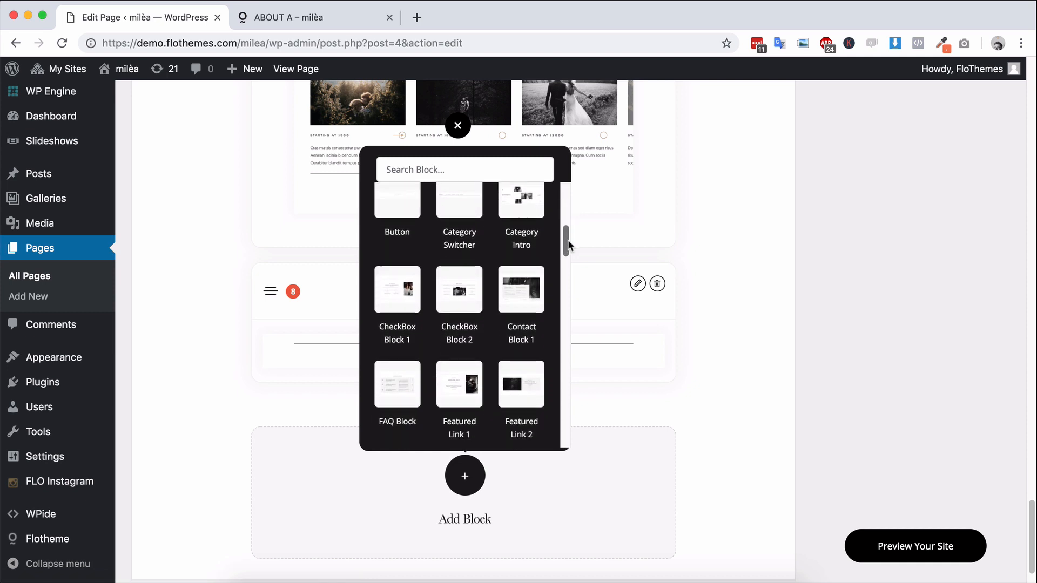
pyautogui.scroll(-3)
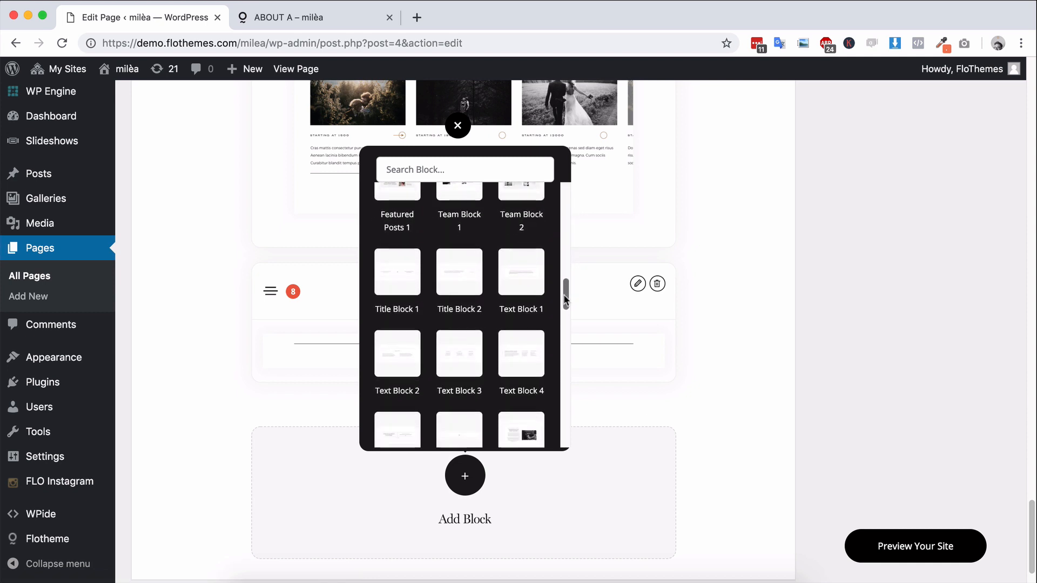
pyautogui.scroll(-3)
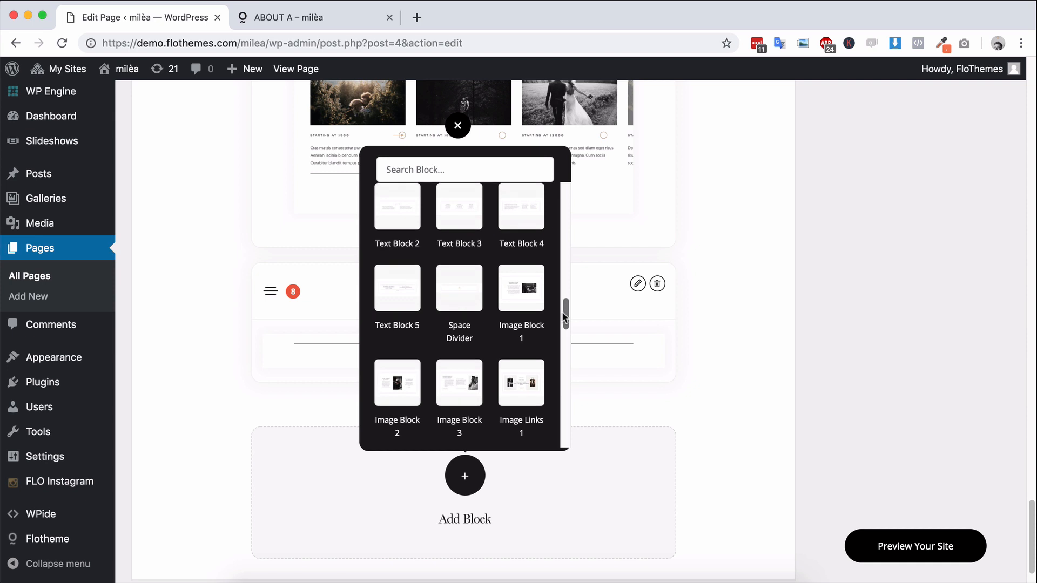
pyautogui.scroll(-3)
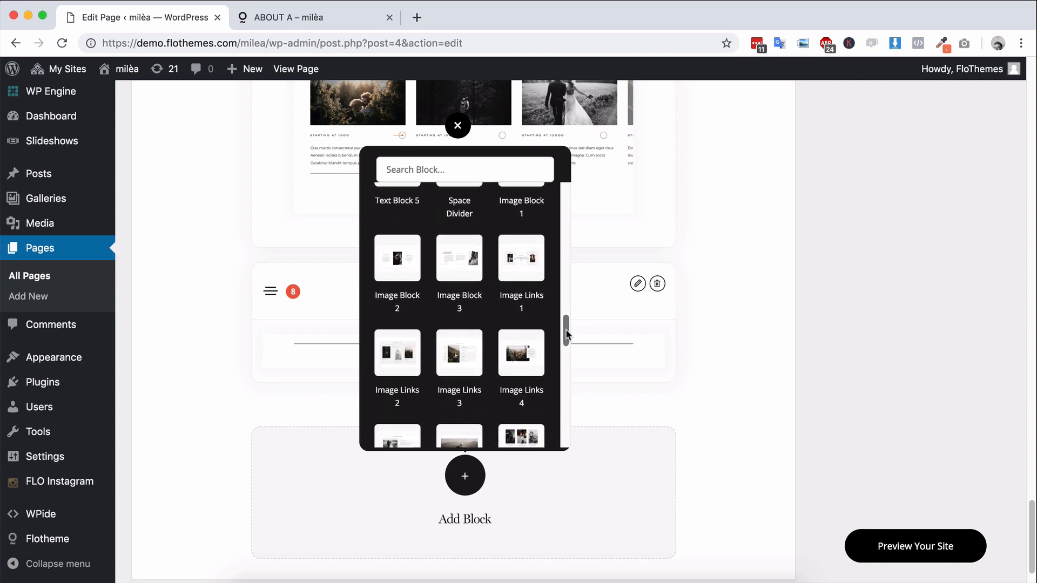
pyautogui.scroll(-3)
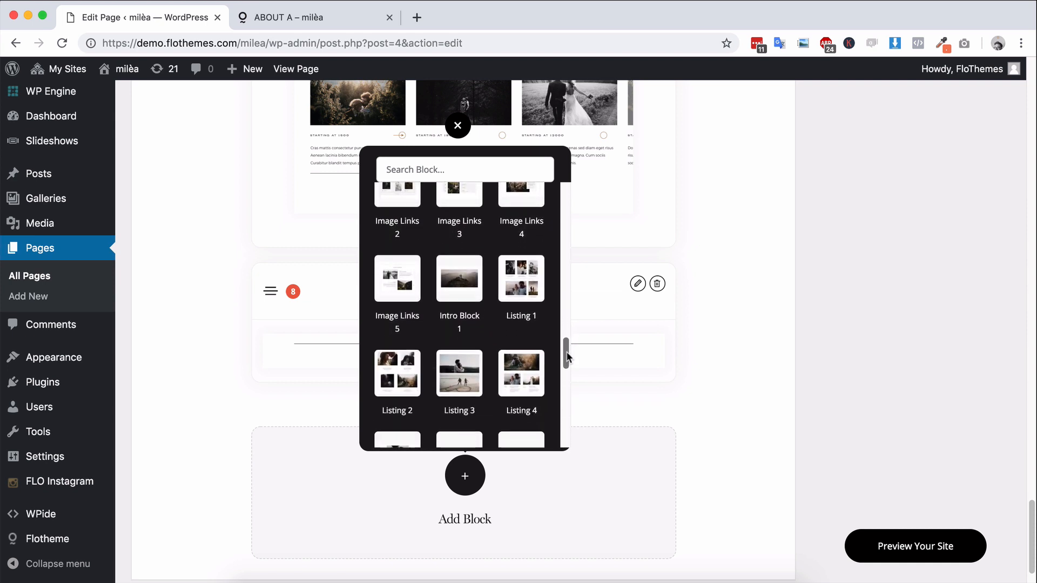
pyautogui.moveTo(459, 246)
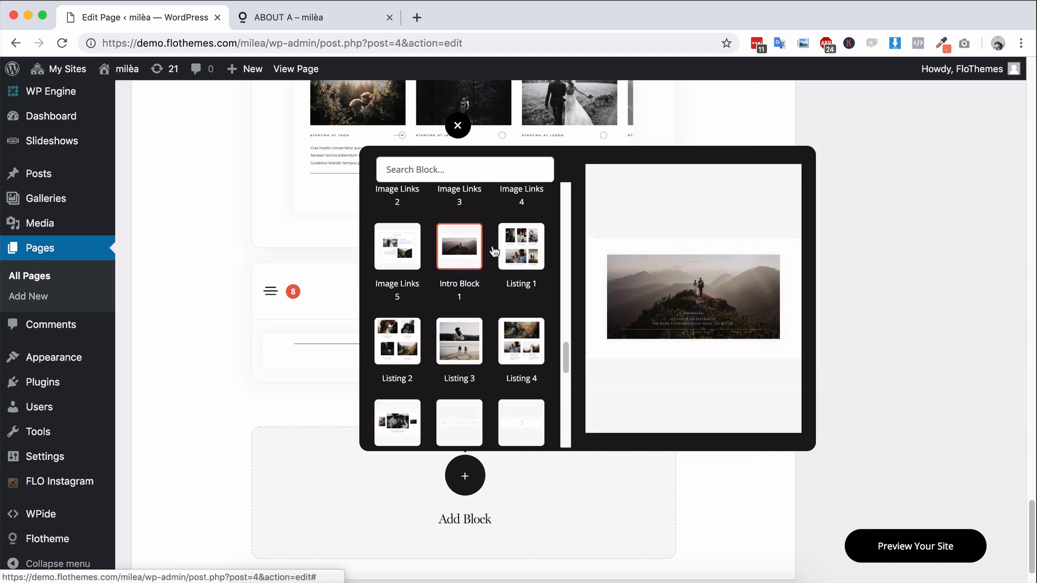
pyautogui.scroll(-3)
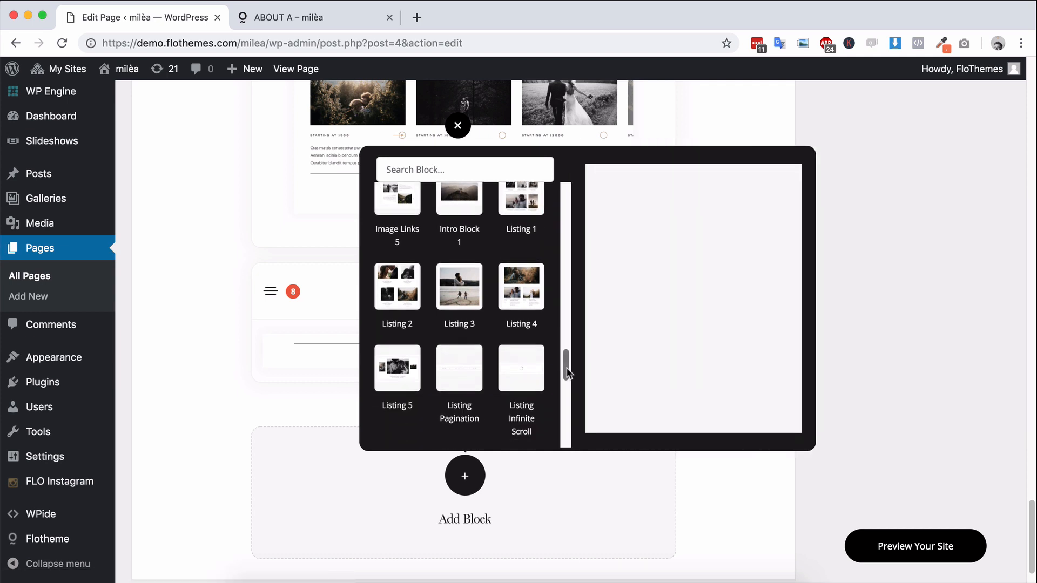
pyautogui.scroll(-3)
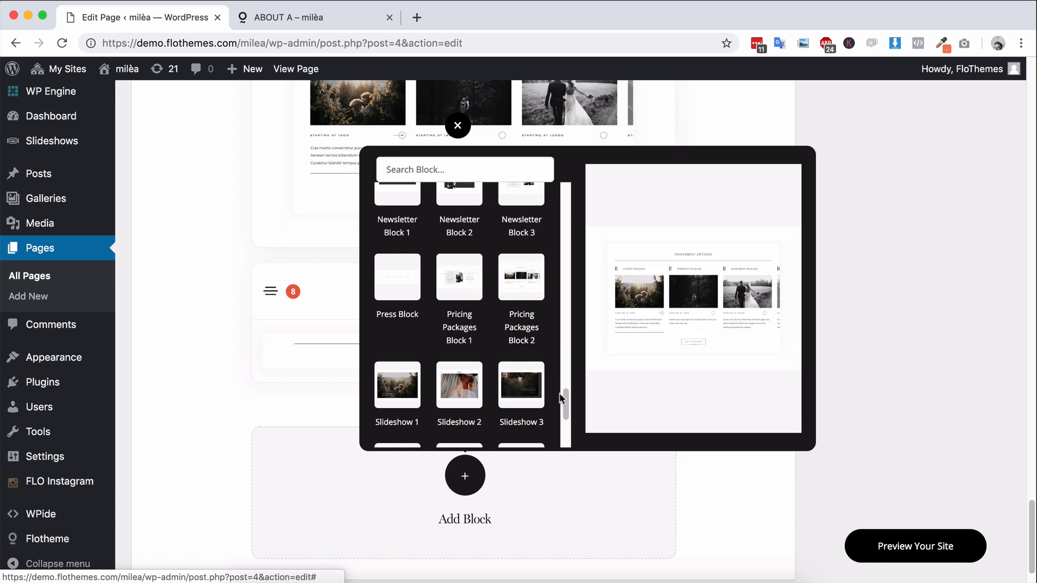
pyautogui.scroll(-3)
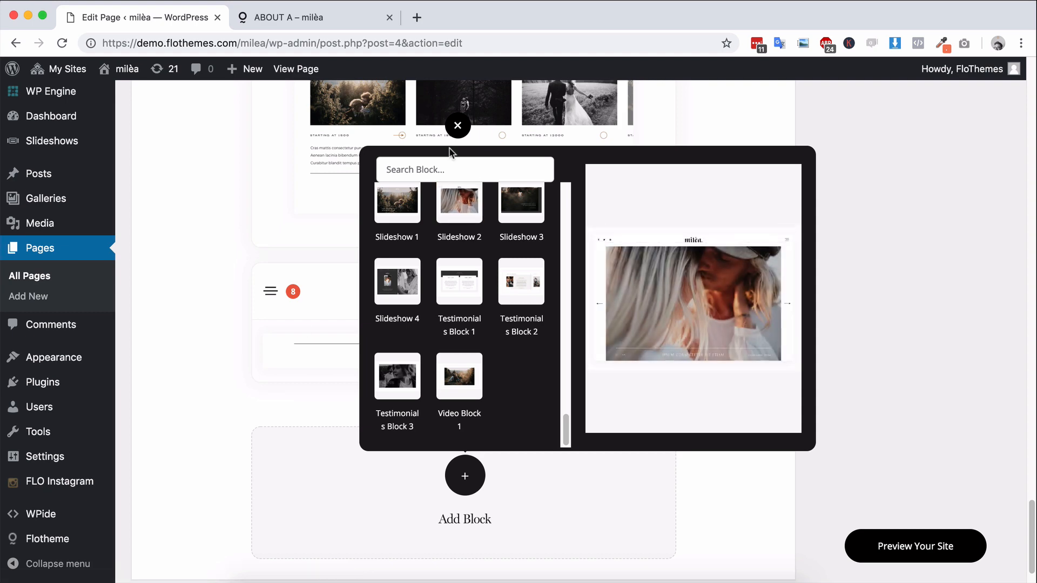
pyautogui.click(457, 125)
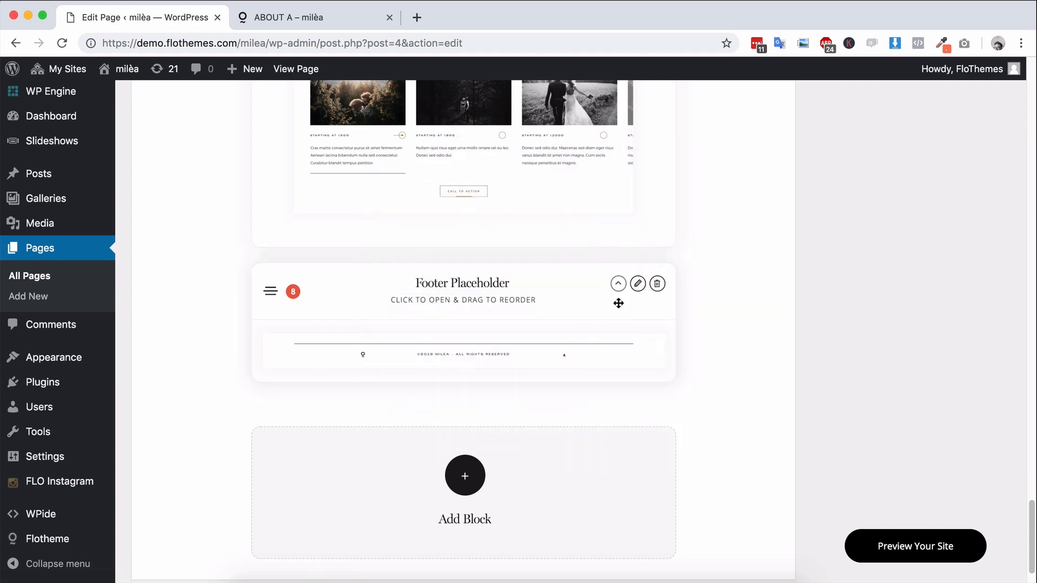
# View the demo site's All Blocks 1 page, then return to the Edit Page tab.
pyautogui.click(294, 17)
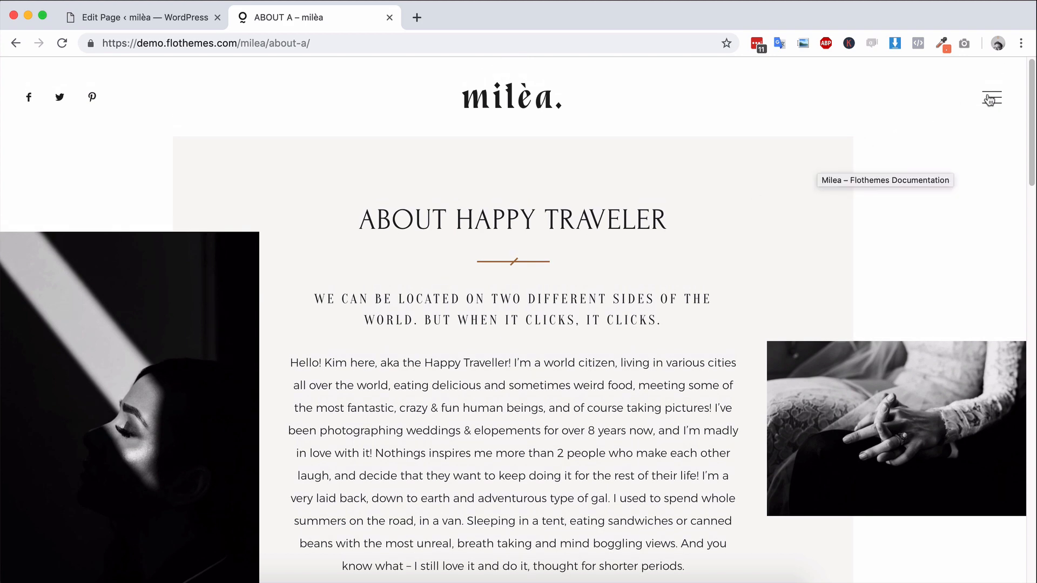
pyautogui.click(991, 97)
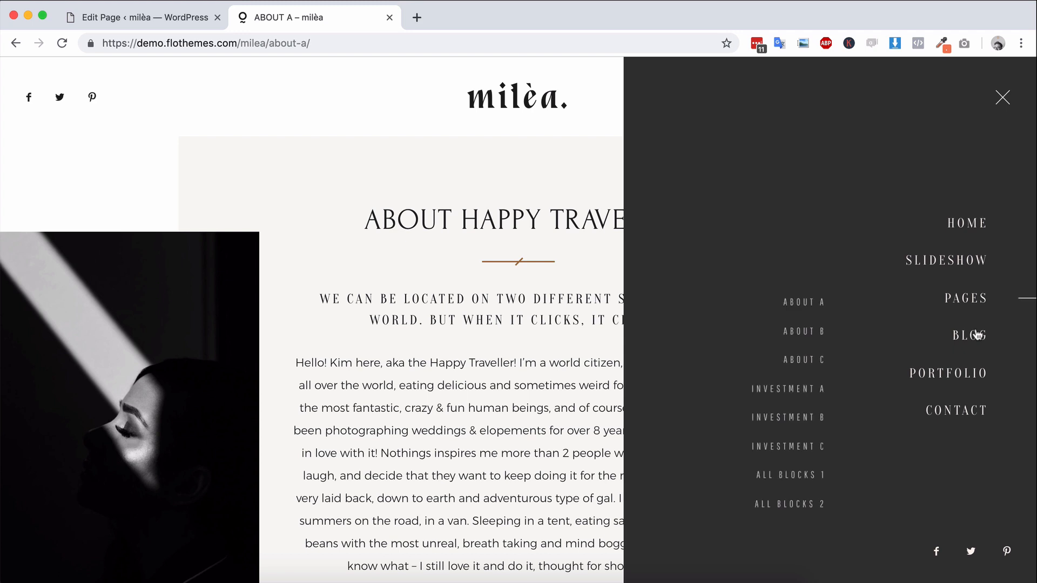
pyautogui.moveTo(802, 479)
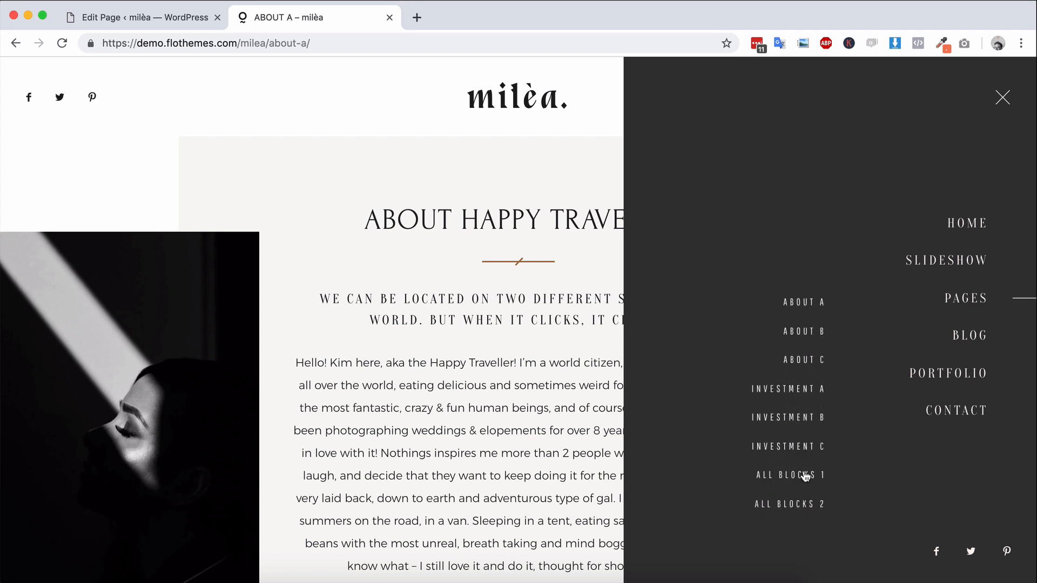
pyautogui.click(790, 475)
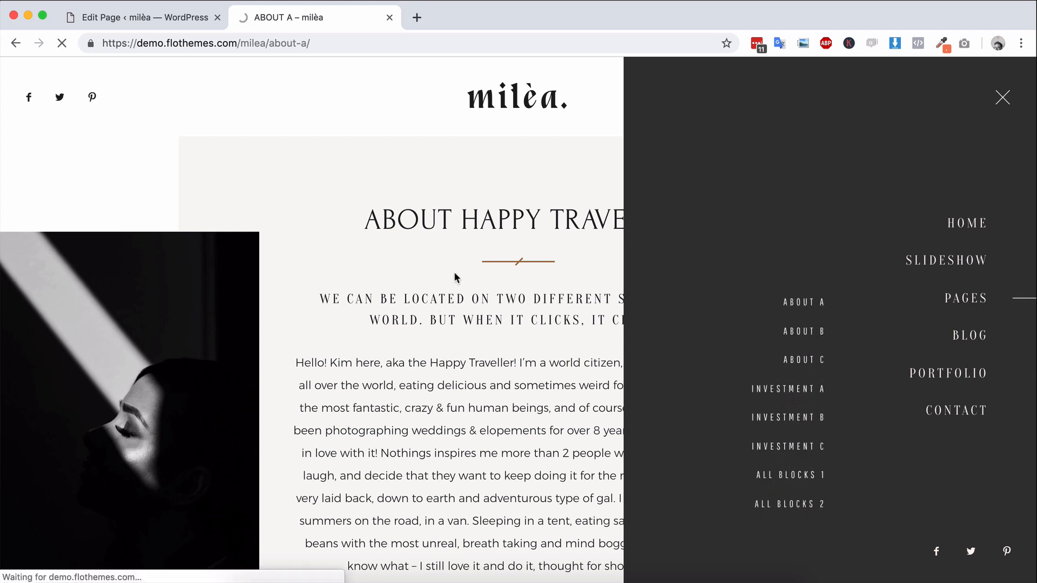
pyautogui.click(790, 475)
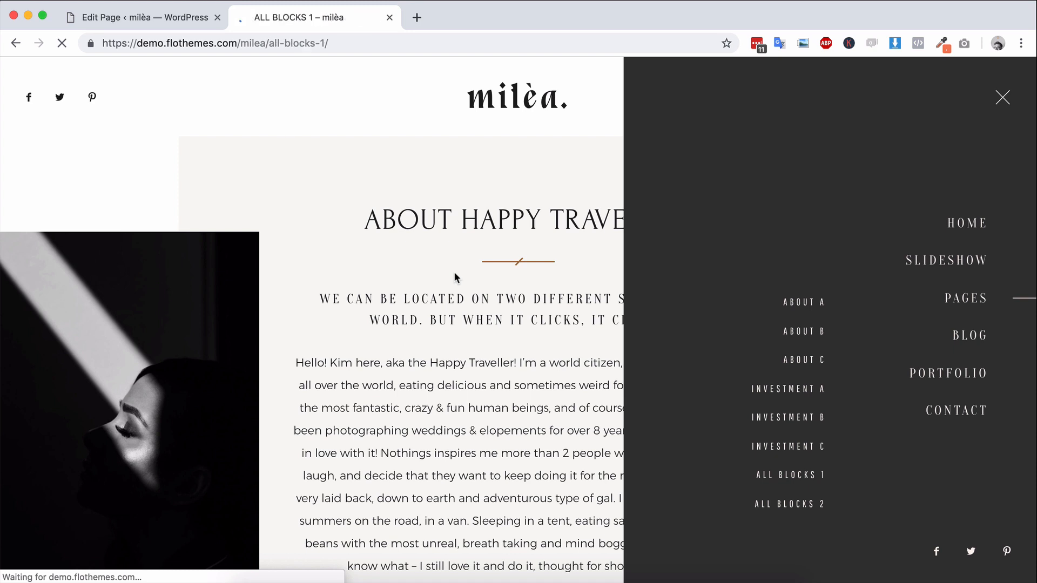
pyautogui.click(1001, 98)
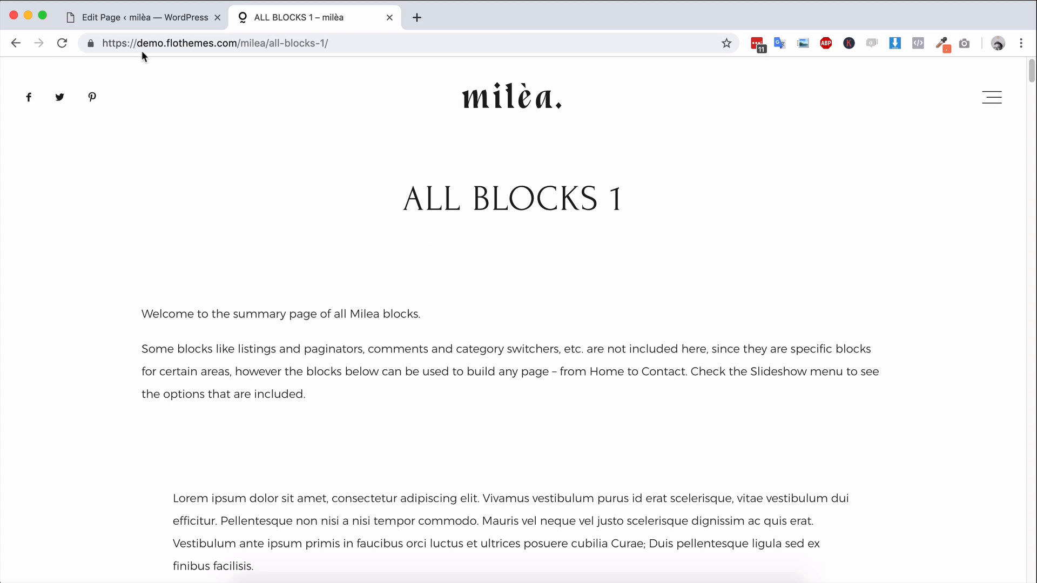
pyautogui.click(141, 17)
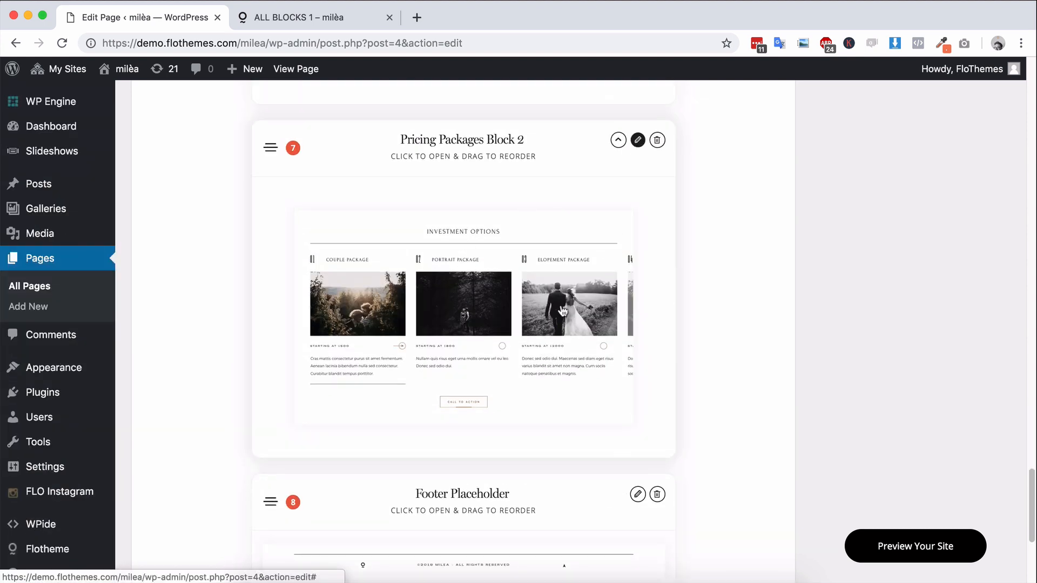
# Expand Pricing Packages Block 2 and scroll to its title and wedding package fields.
pyautogui.click(637, 140)
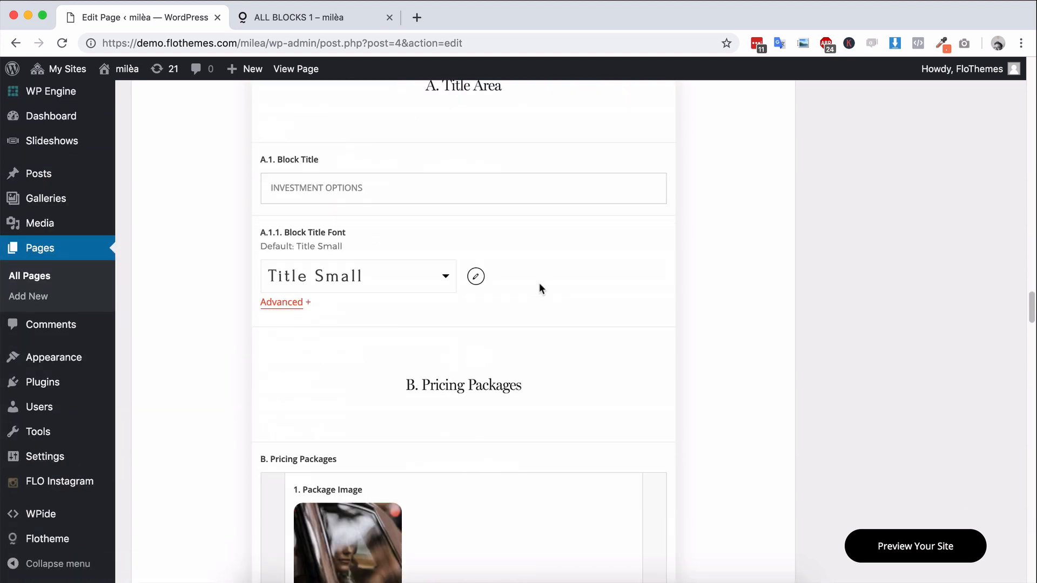
pyautogui.scroll(-3)
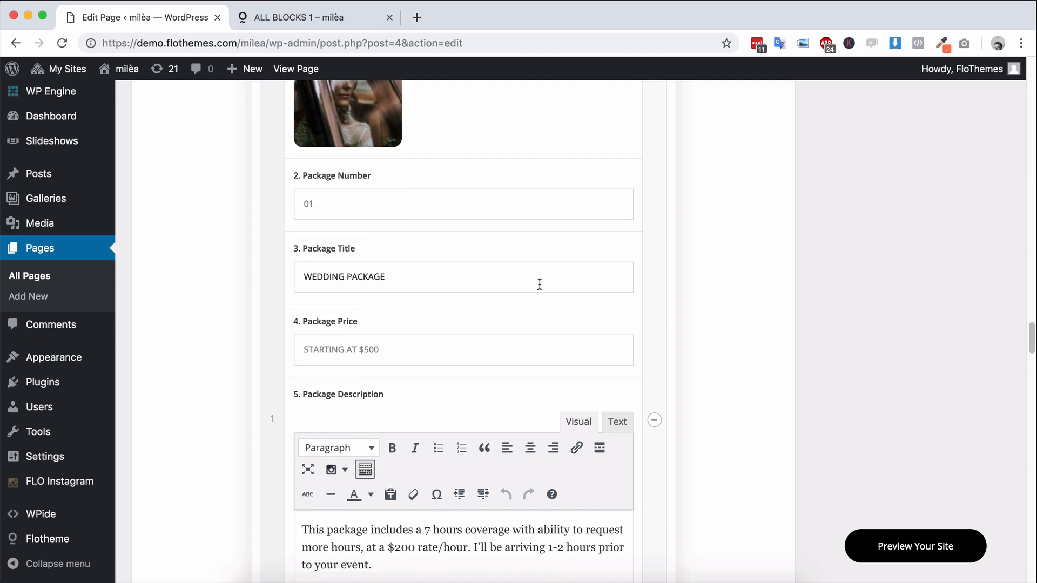
pyautogui.scroll(-3)
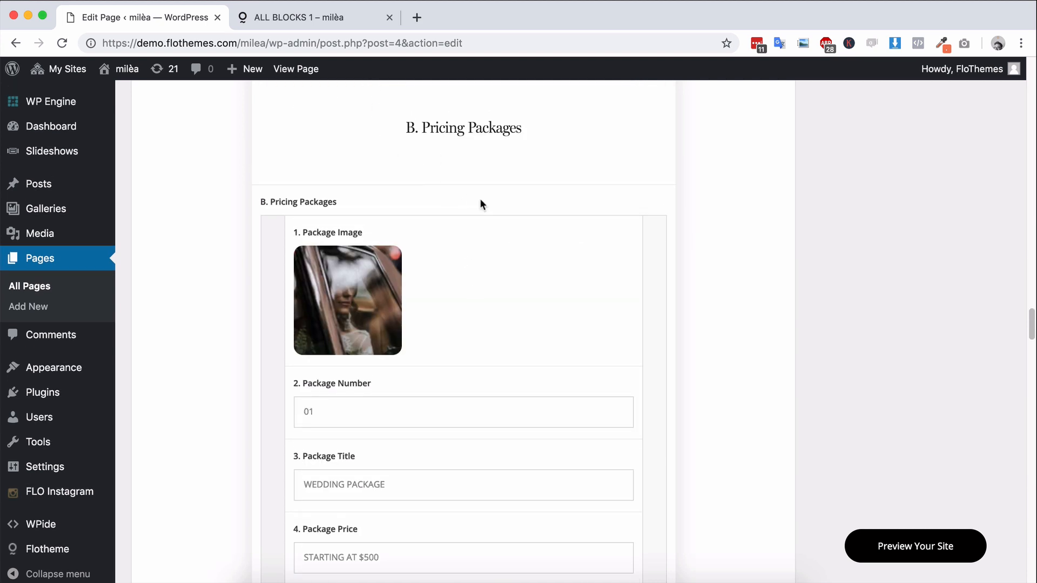
pyautogui.moveTo(481, 204)
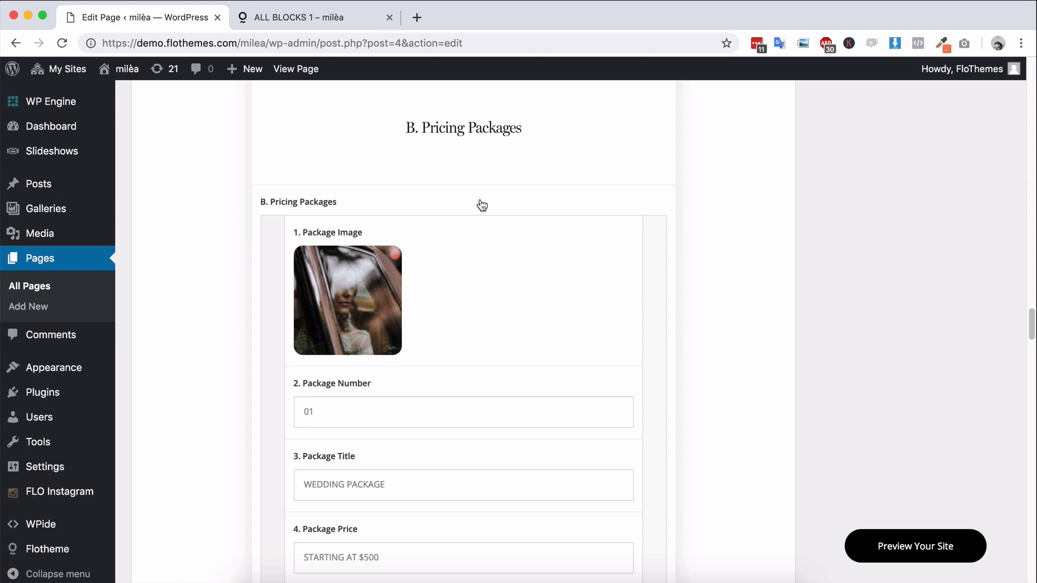